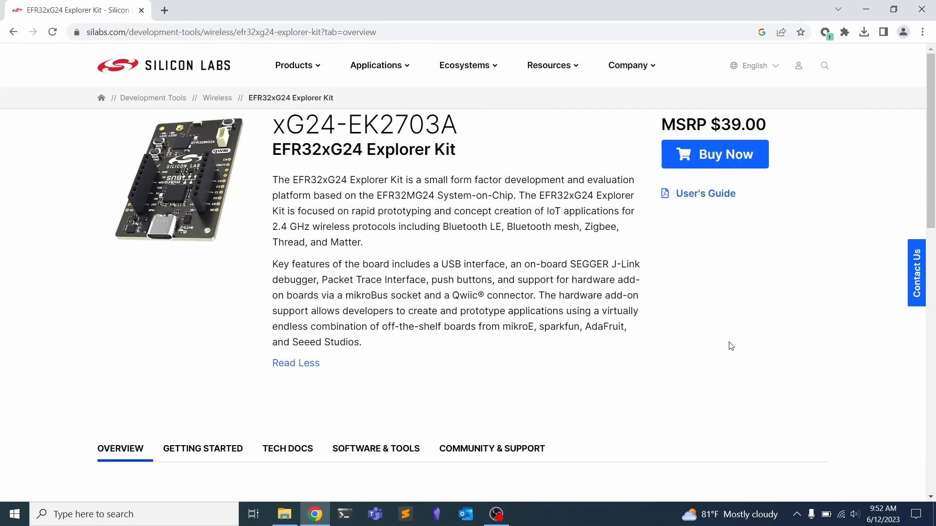
# Show the Software & Tools section of the xG24-EK2703A Explorer Kit product page
pyautogui.scroll(-3)
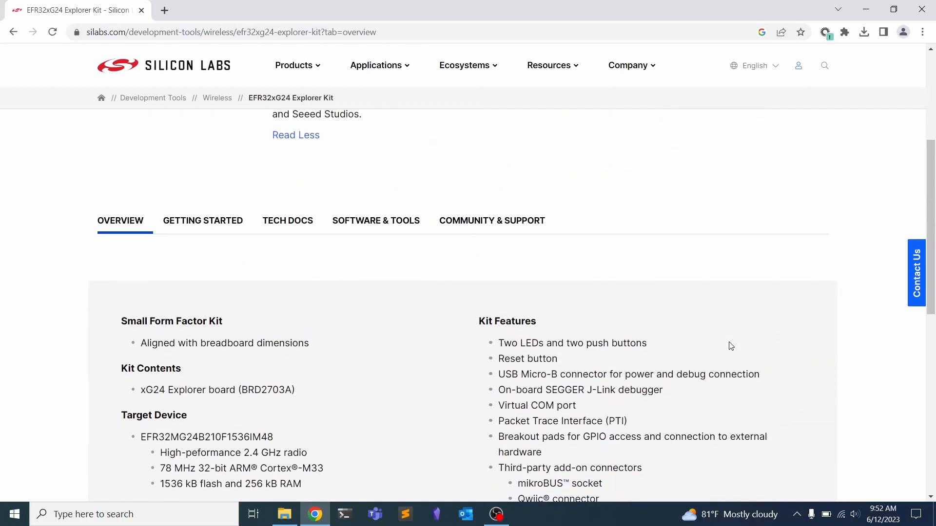
pyautogui.scroll(-3)
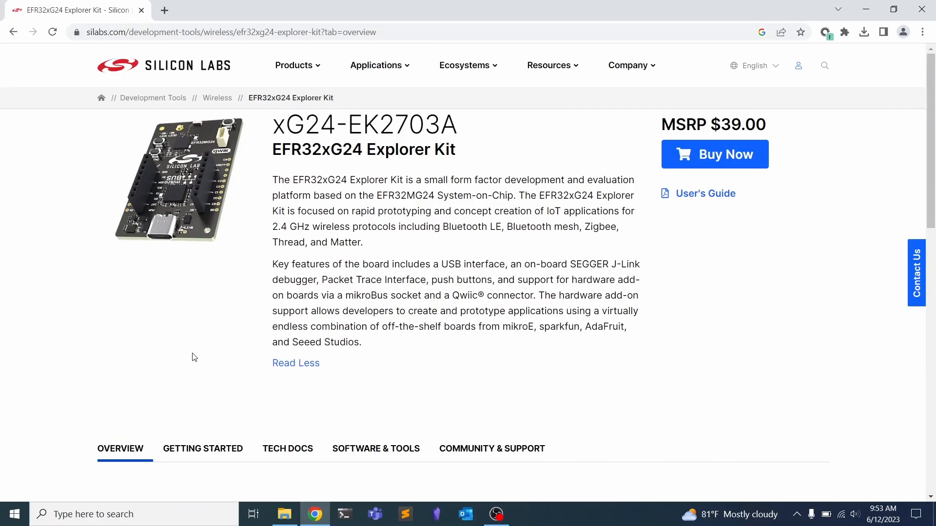
pyautogui.click(375, 448)
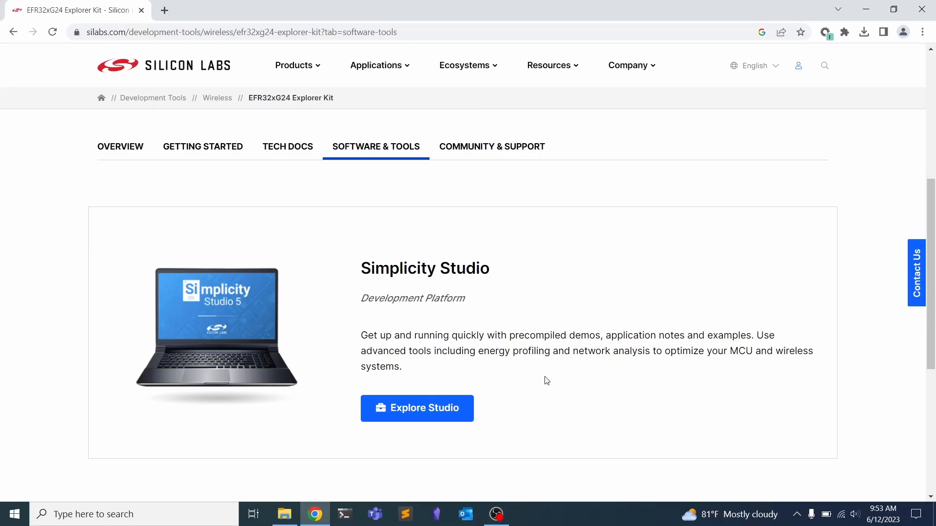
# Go to the Simplicity Studio page via Explore Studio and download the Windows Installer
pyautogui.click(417, 409)
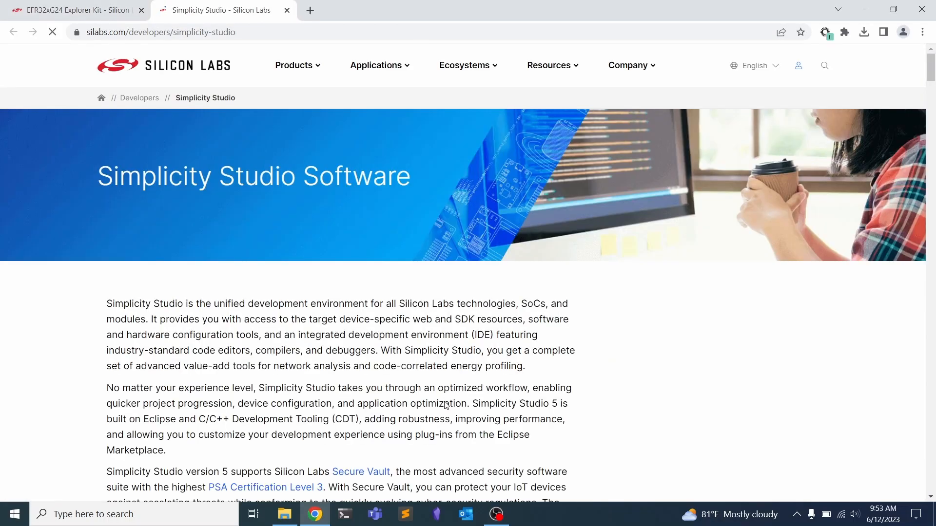
pyautogui.scroll(-3)
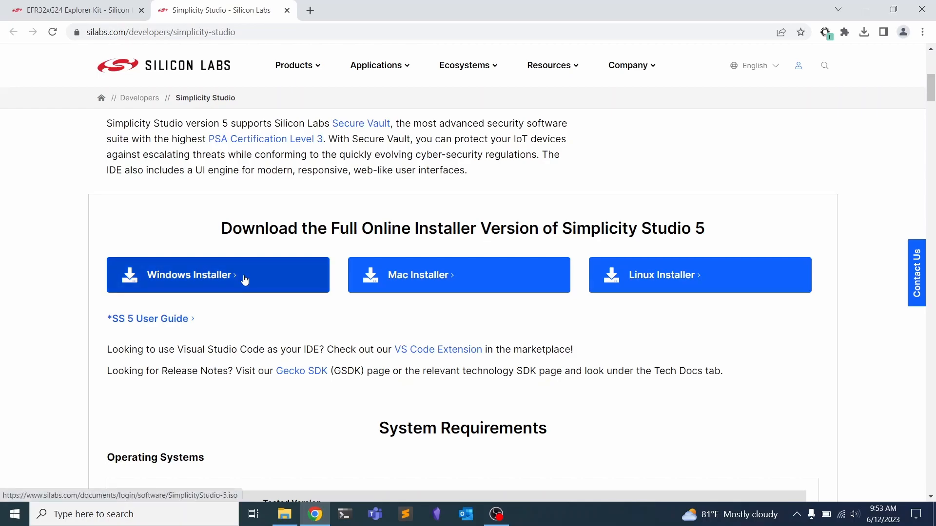
pyautogui.moveTo(214, 206)
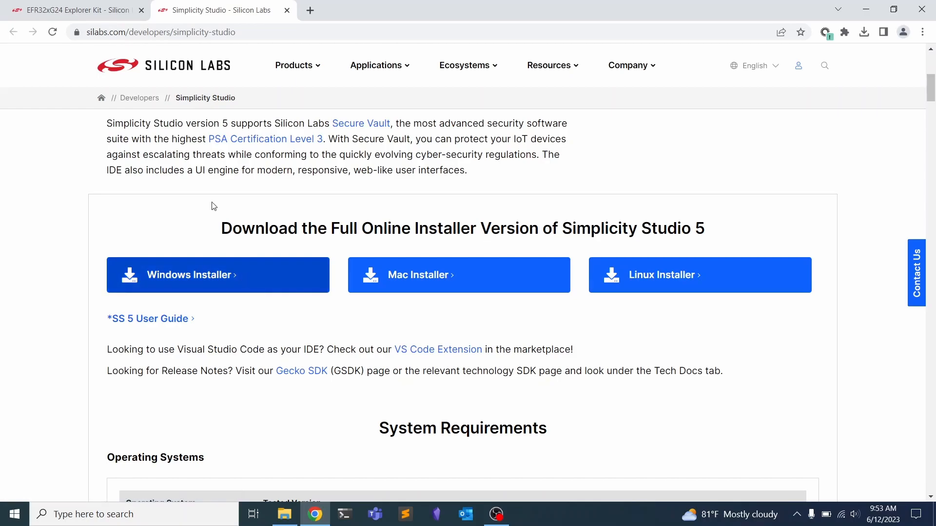
pyautogui.click(218, 275)
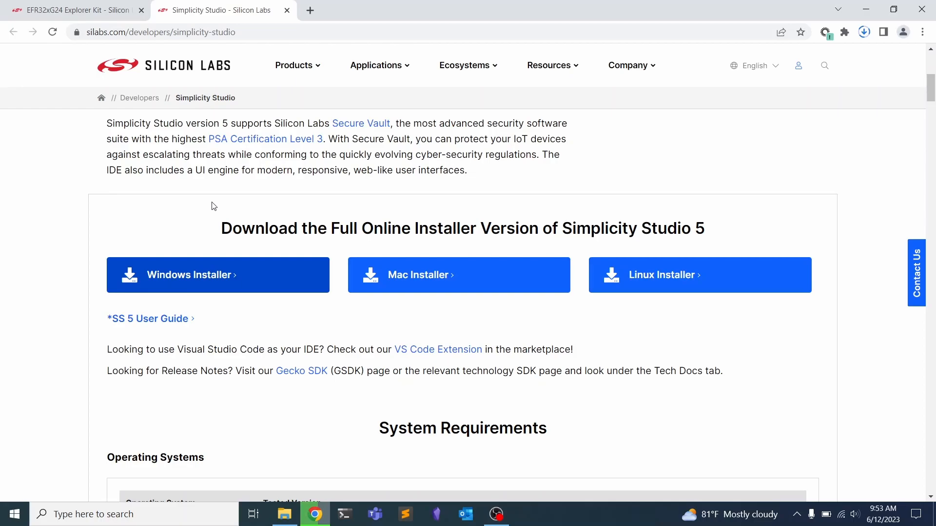
pyautogui.moveTo(284, 186)
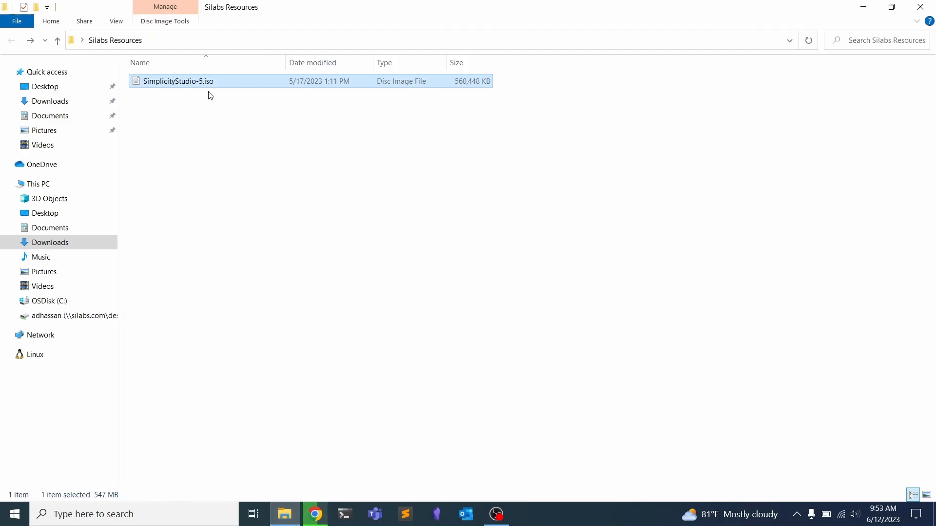
pyautogui.moveTo(202, 88)
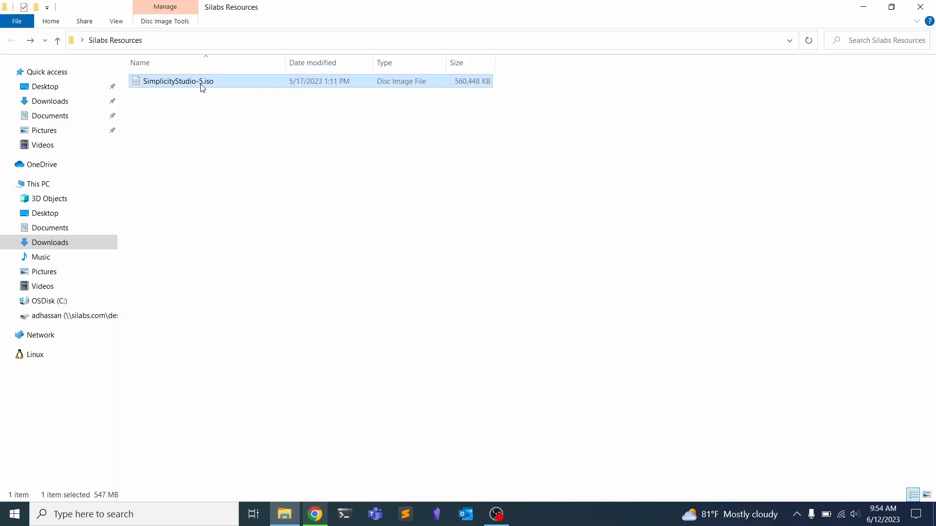
# Mount SimplicityStudio-5.iso and run its setup.exe
pyautogui.doubleClick(178, 81)
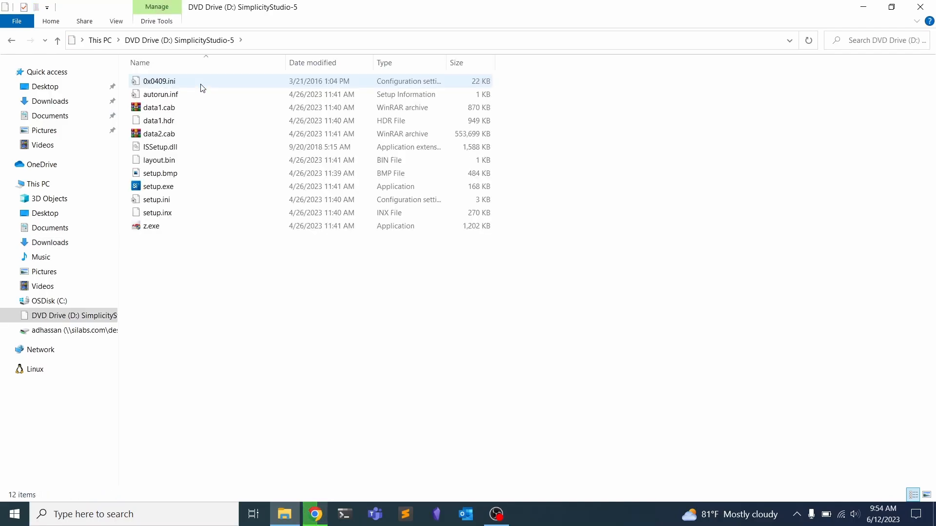
pyautogui.click(158, 186)
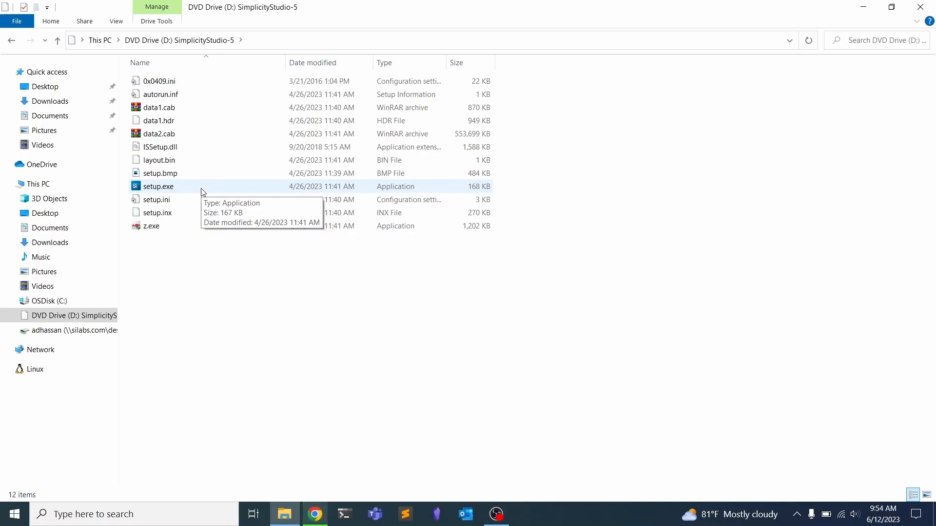
pyautogui.click(157, 186)
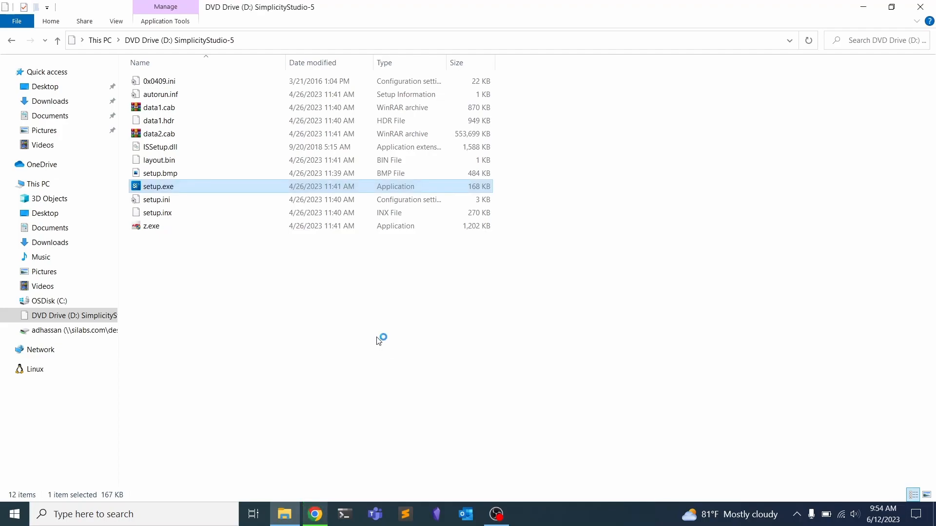
pyautogui.doubleClick(157, 186)
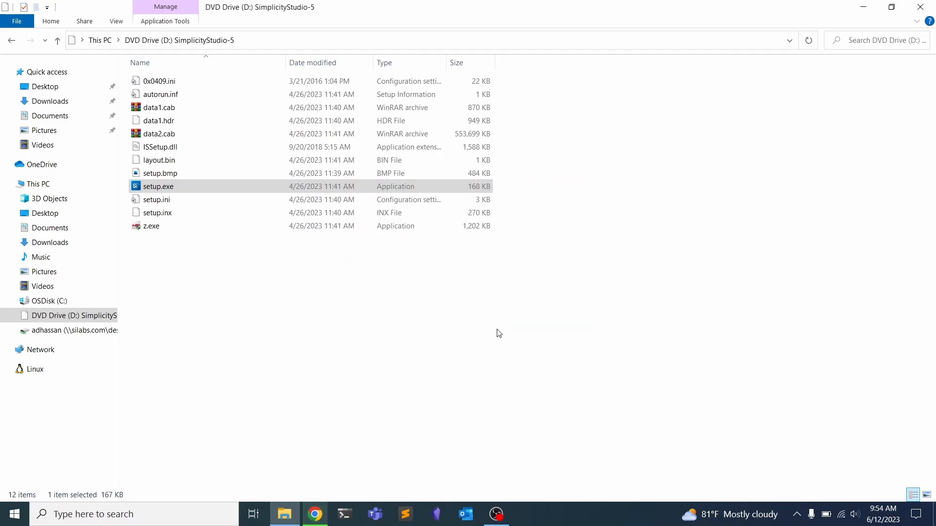
pyautogui.doubleClick(158, 186)
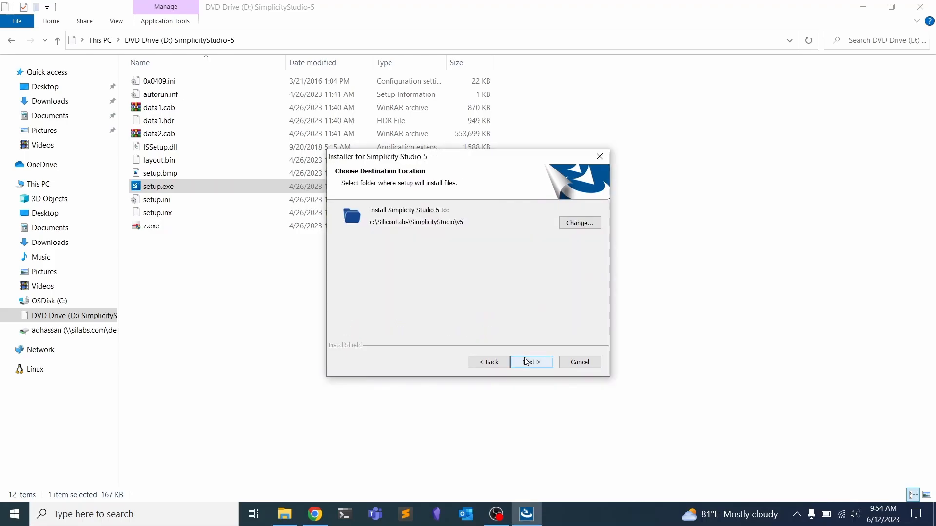
# Install Simplicity Studio 5 to the default c:\SiliconLabs\SimplicityStudio\v5 folder
pyautogui.click(527, 361)
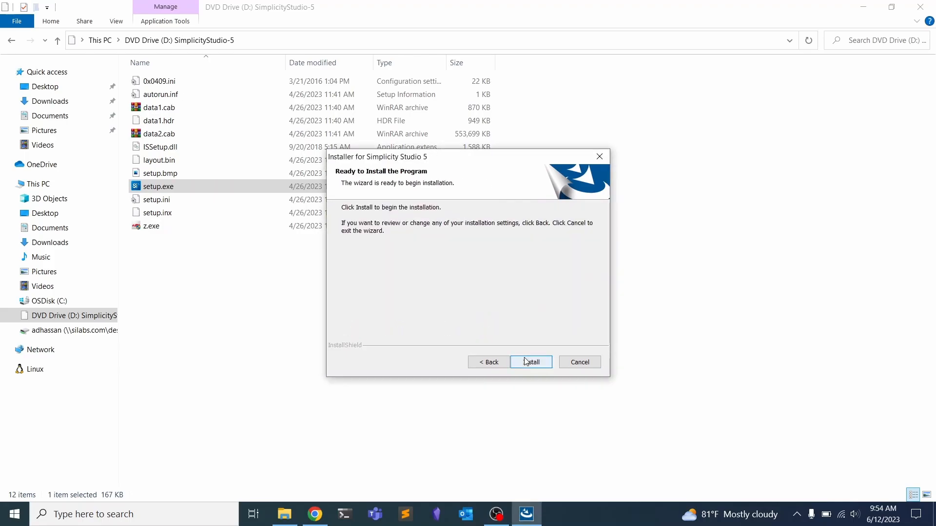
pyautogui.click(530, 361)
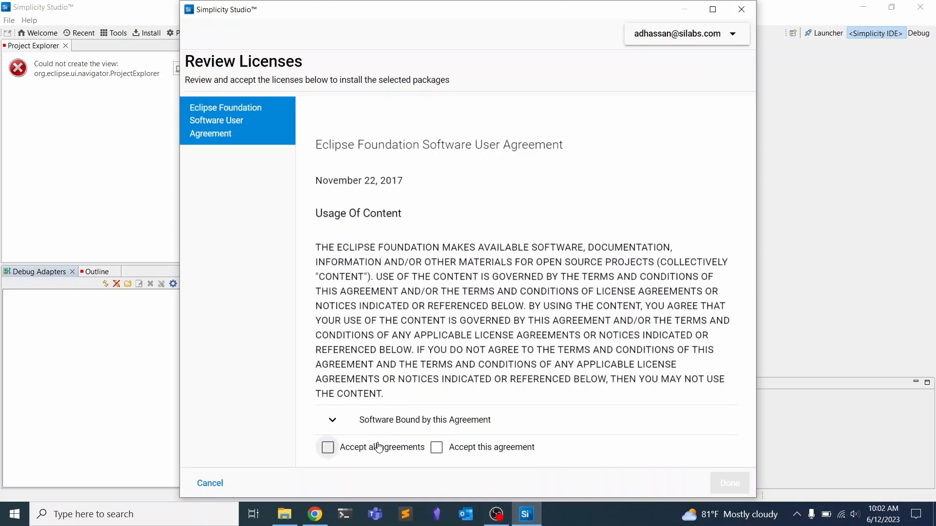
# Accept all license agreements, skip login, and allow the Device Inspector package install
pyautogui.click(209, 483)
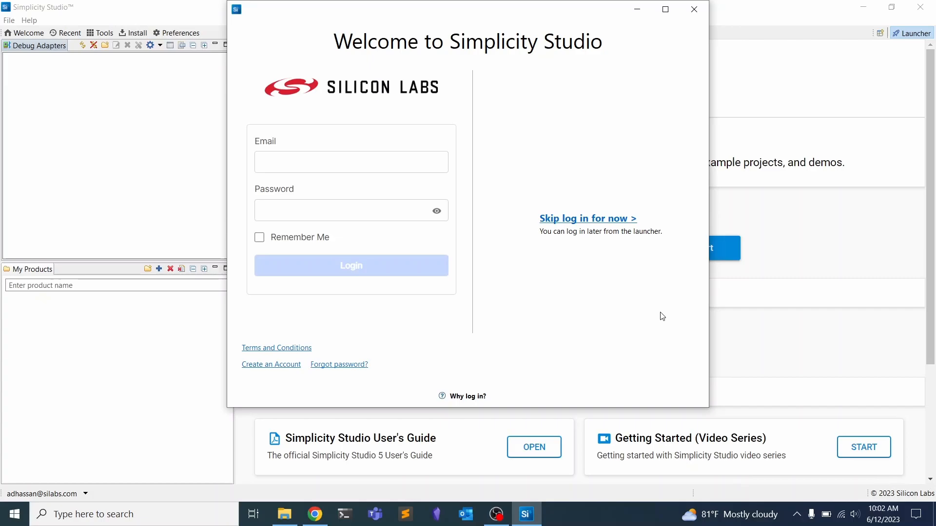
pyautogui.click(587, 218)
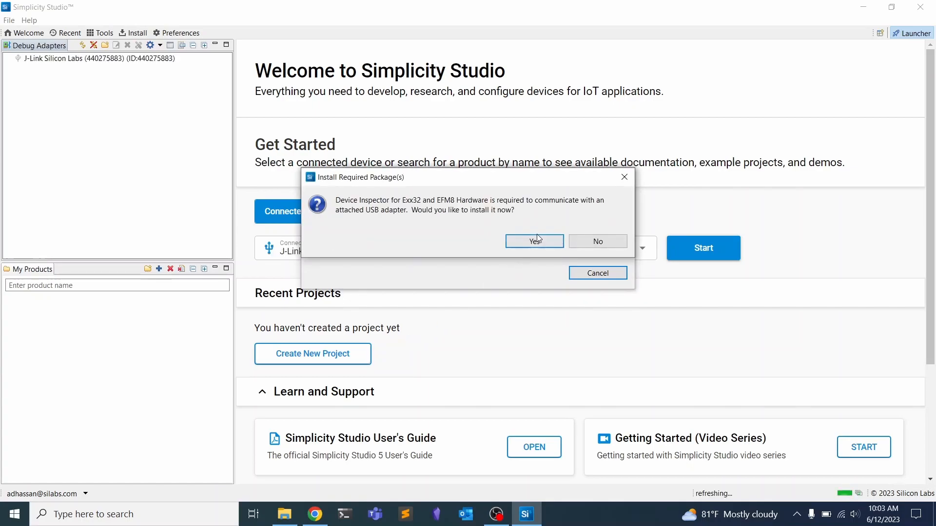
pyautogui.click(534, 242)
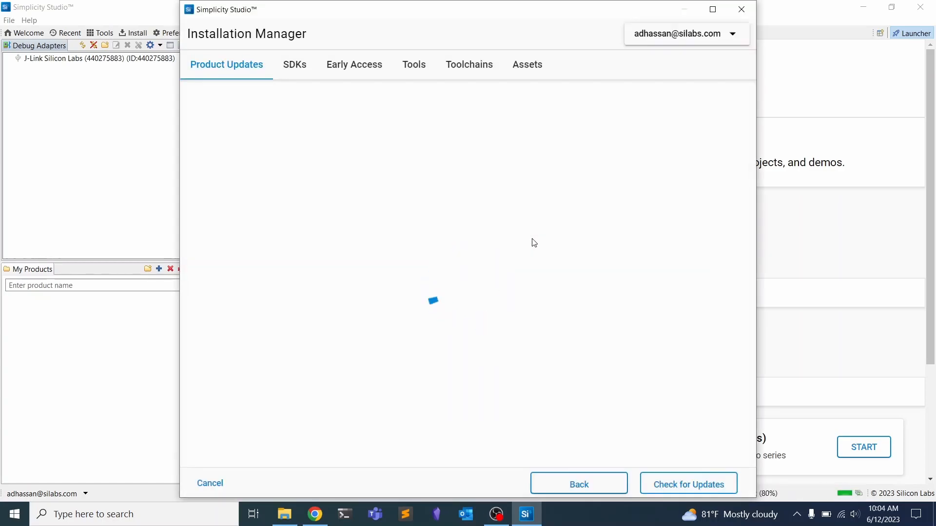
# Run Update All in Installation Manager, close it, and return to the install options
pyautogui.click(687, 484)
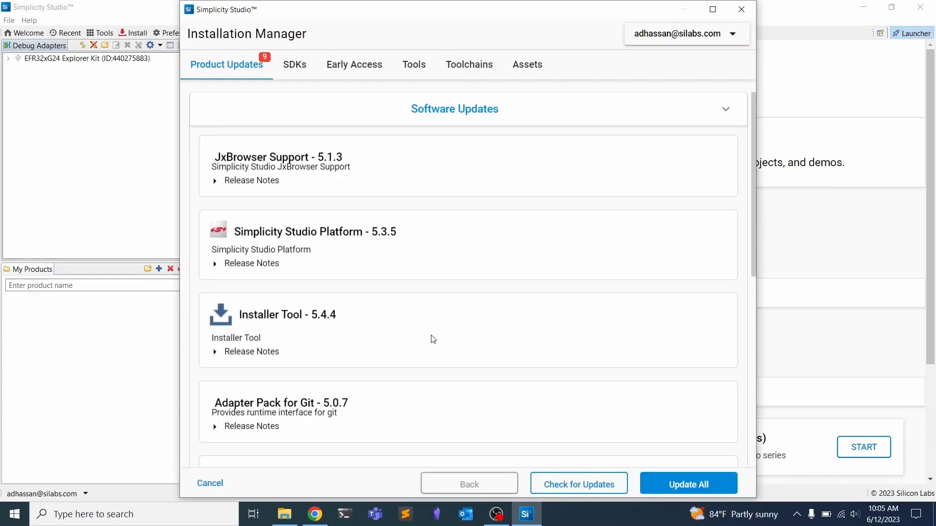
pyautogui.click(688, 484)
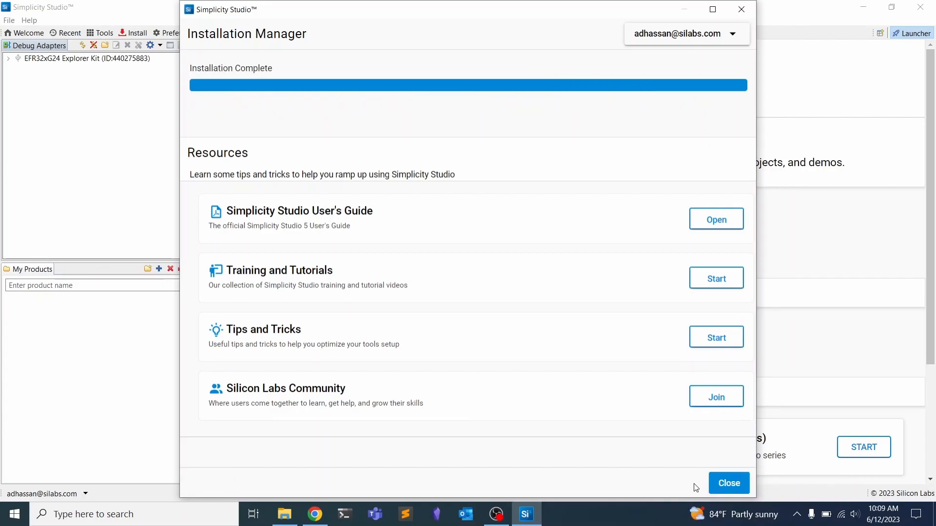
pyautogui.click(727, 483)
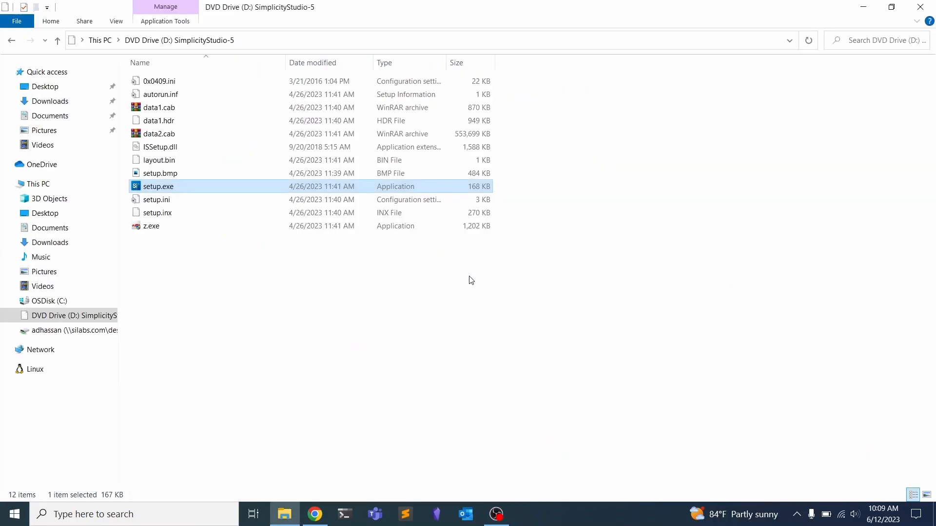
pyautogui.doubleClick(158, 186)
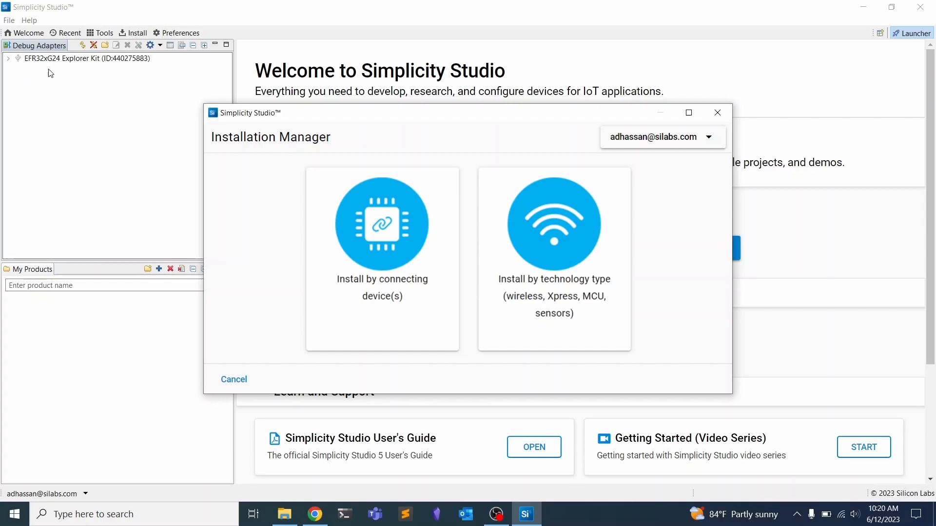
pyautogui.moveTo(120, 88)
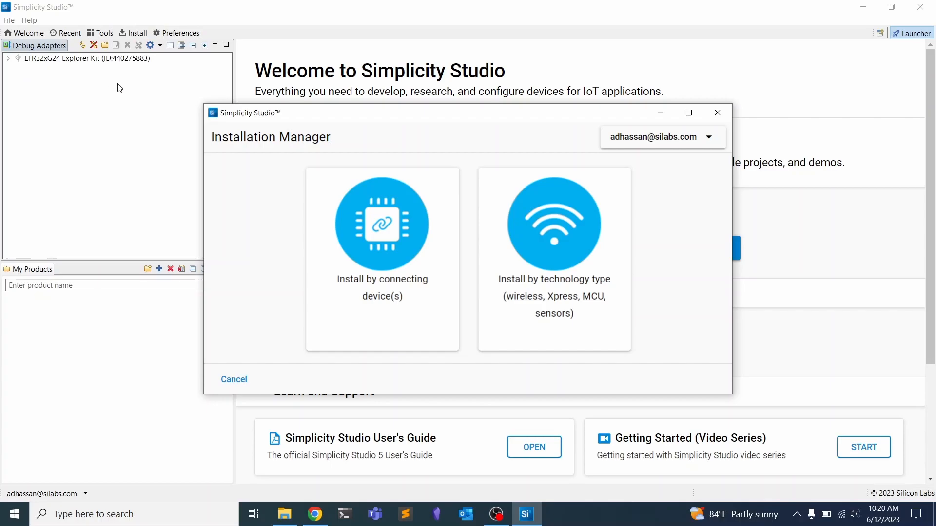
pyautogui.moveTo(353, 240)
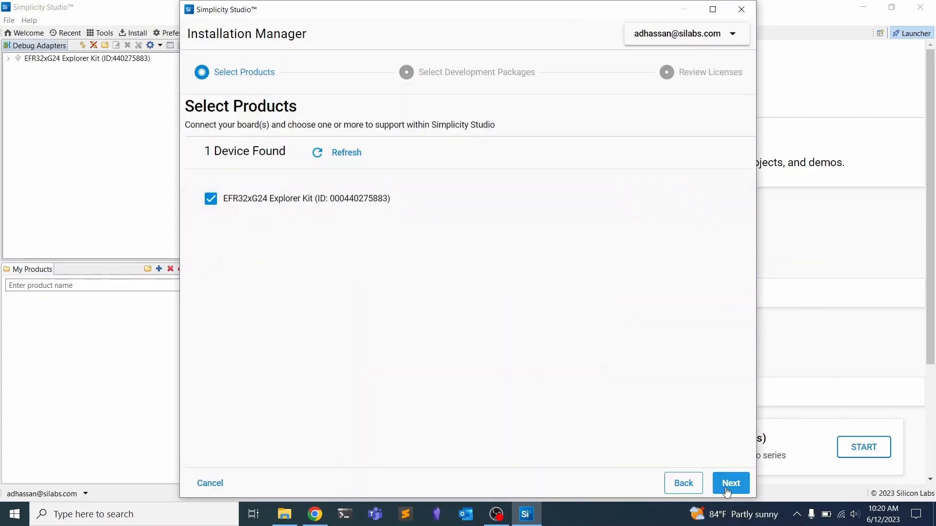
# Proceed through Installation Manager for the EFR32xG24 Explorer Kit until installation completes
pyautogui.click(730, 483)
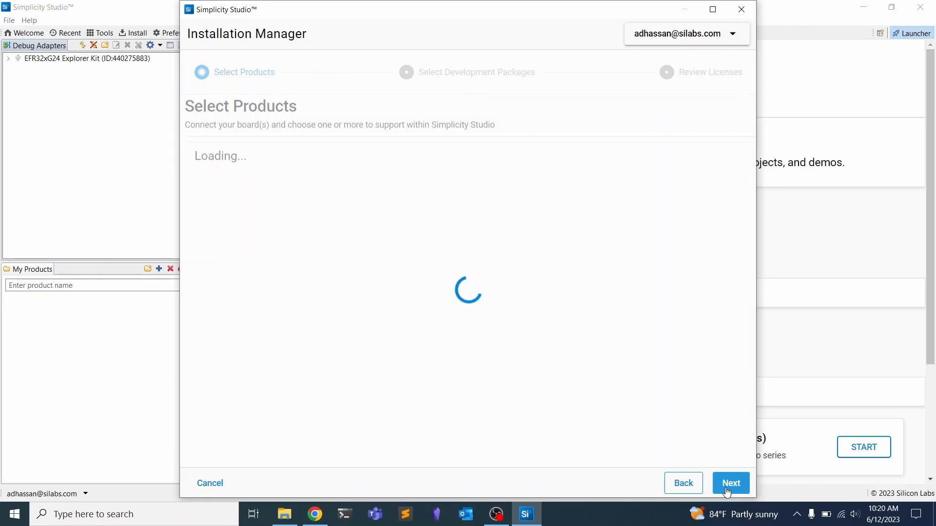
pyautogui.click(731, 483)
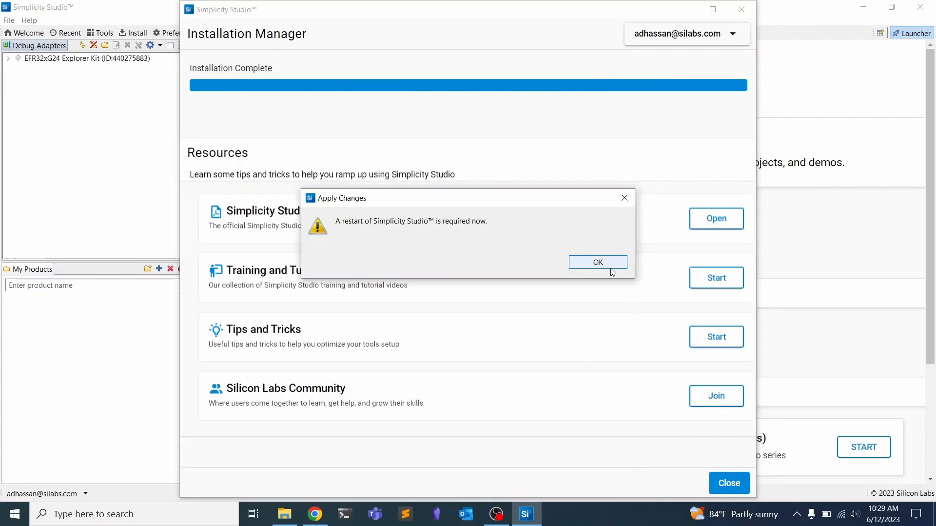
# Restart the IDE and start the connected J-Link EFR32xG24 Explorer Kit overview
pyautogui.click(598, 262)
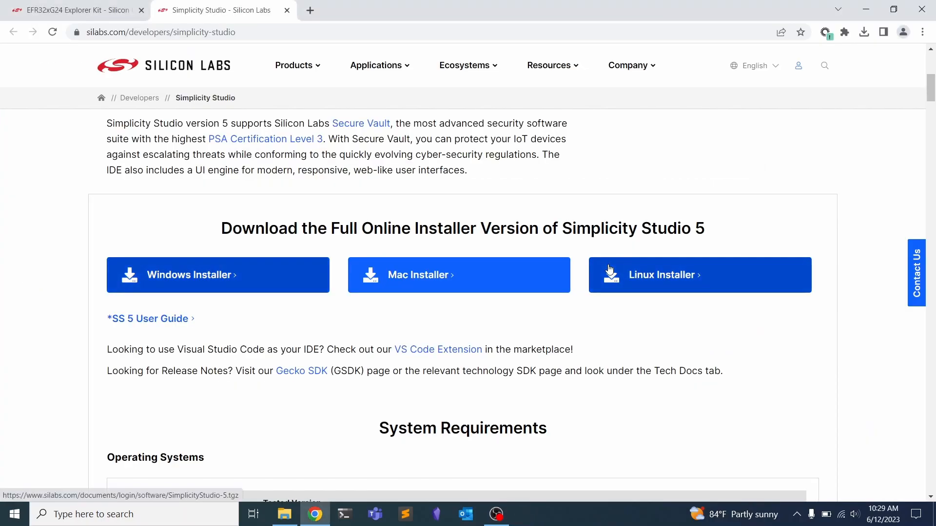
pyautogui.click(458, 275)
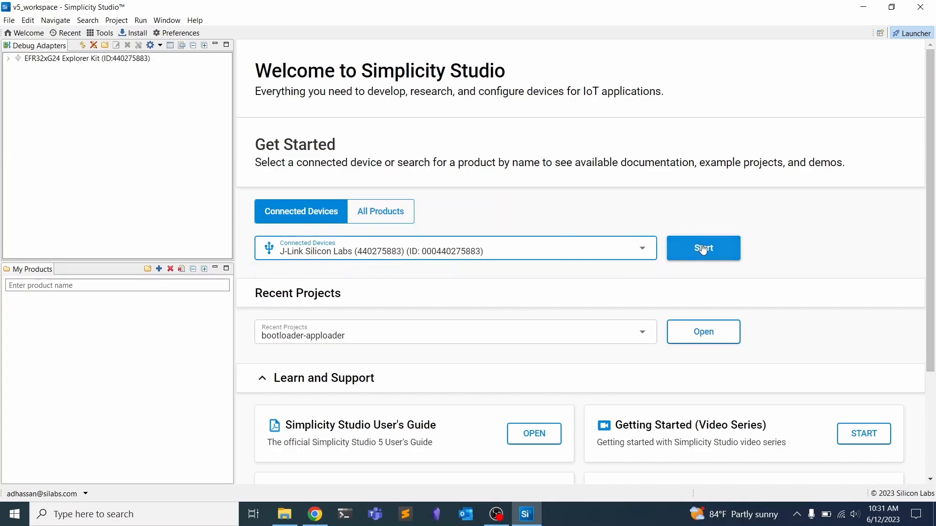
pyautogui.click(703, 247)
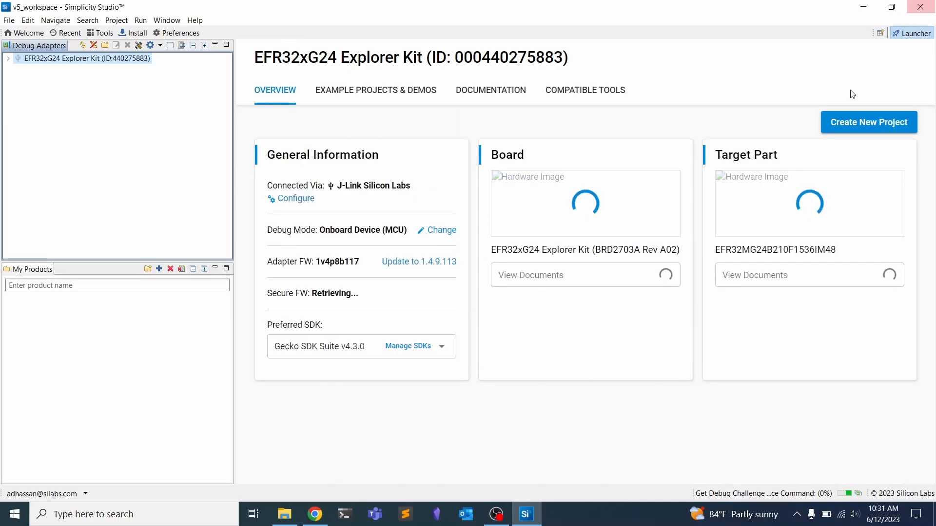
# Begin a new project for the kit and reach the example project selection
pyautogui.click(869, 121)
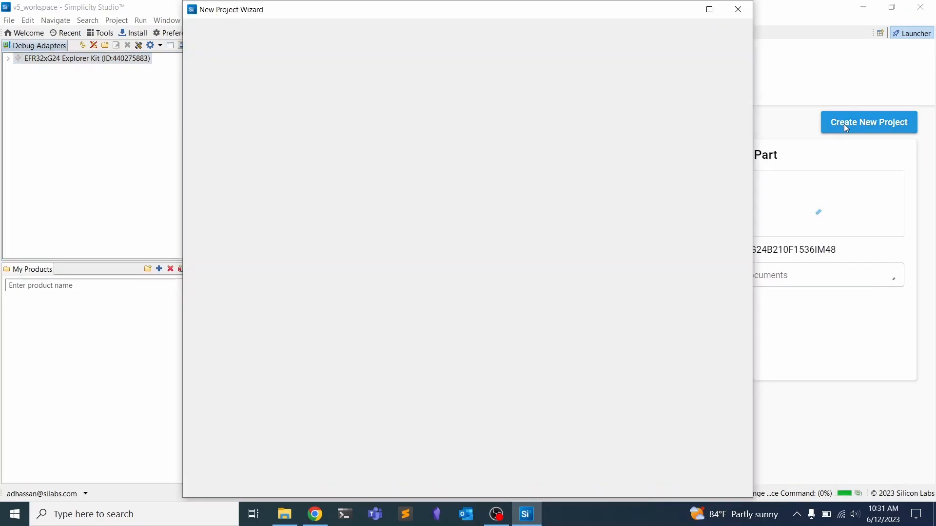
pyautogui.click(869, 122)
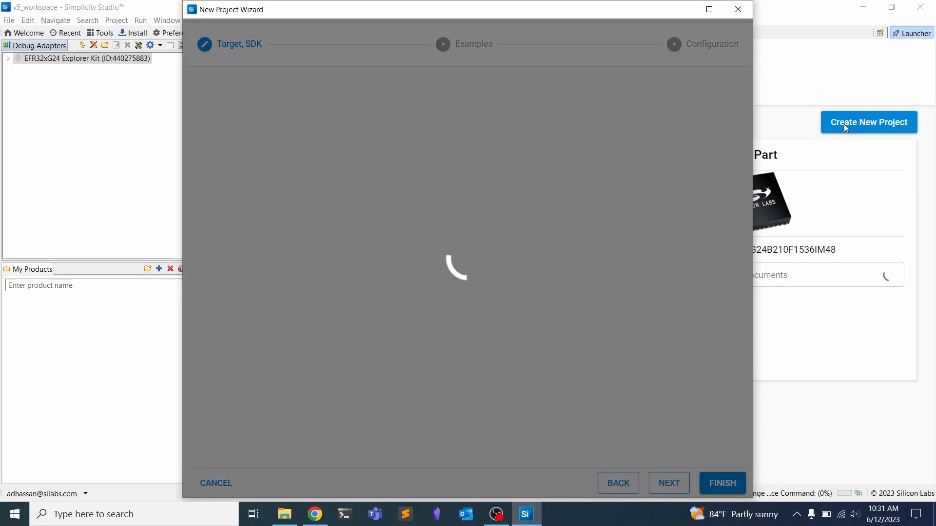
pyautogui.click(667, 483)
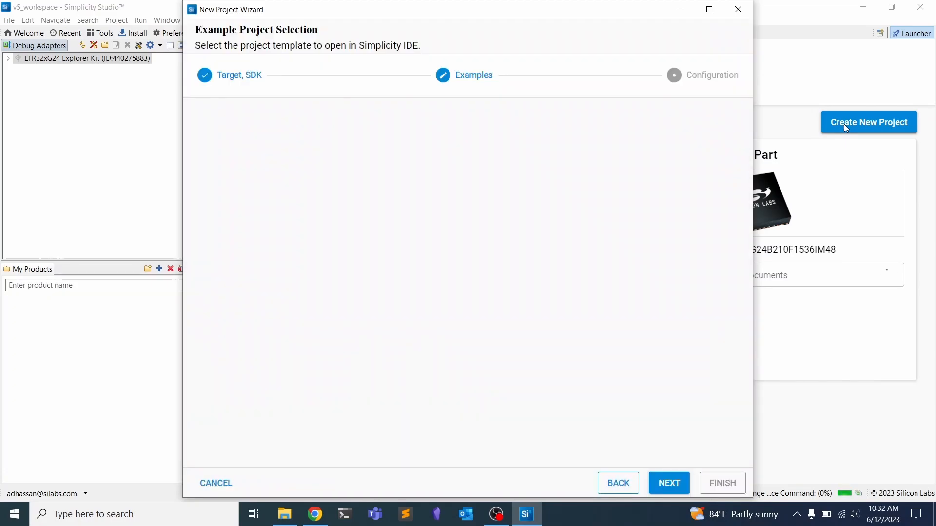
pyautogui.click(668, 483)
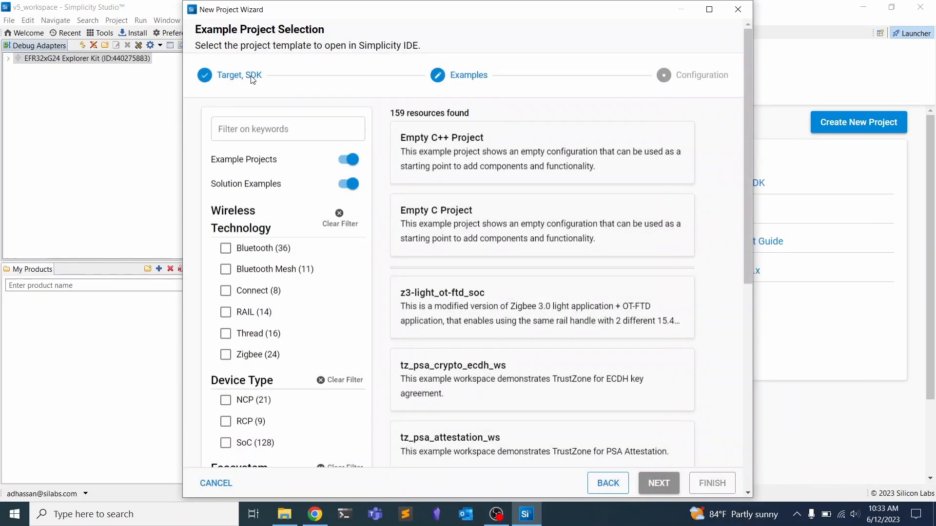
# Filter to Bluetooth examples and choose Bluetooth - SoC Blinky as the project template
pyautogui.click(226, 247)
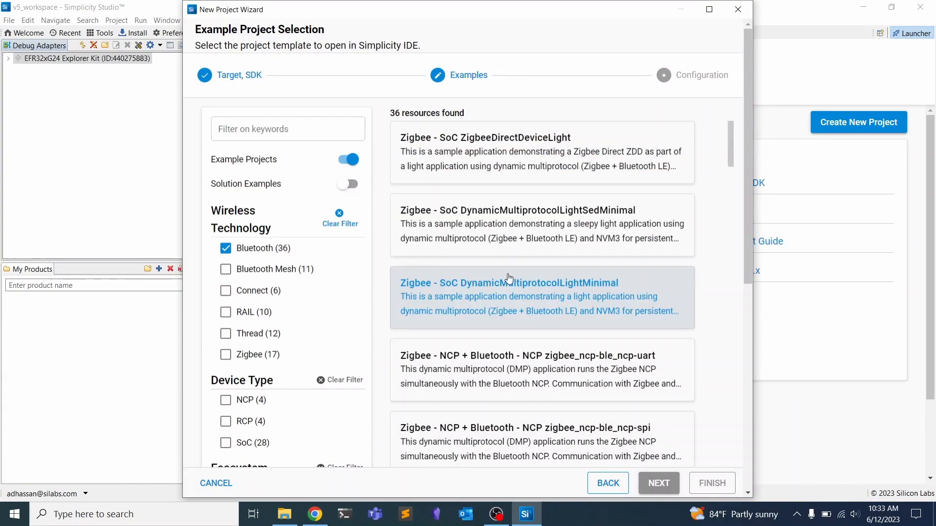
pyautogui.scroll(-3)
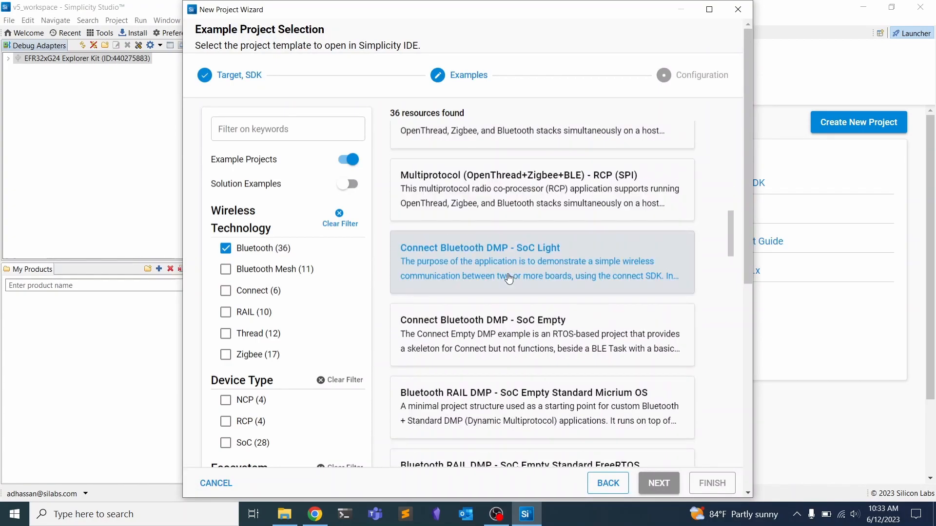
pyautogui.scroll(-3)
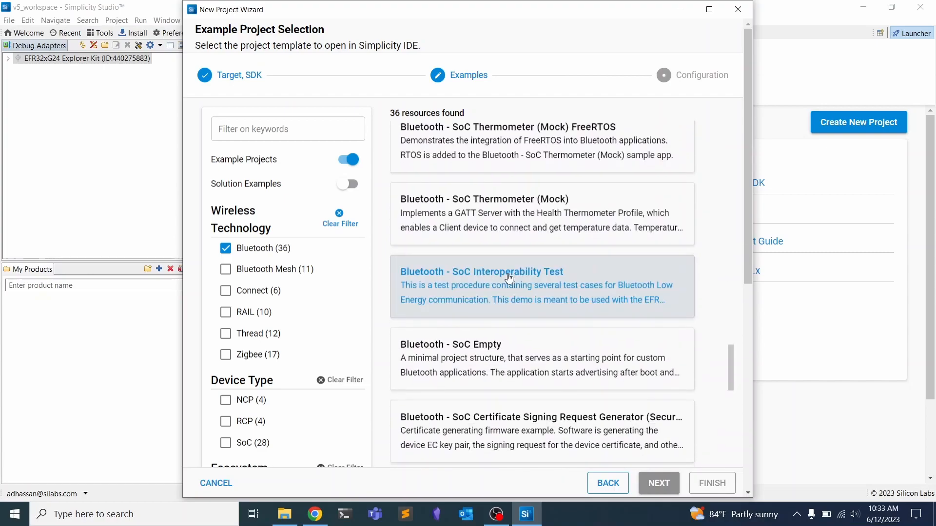
pyautogui.scroll(-3)
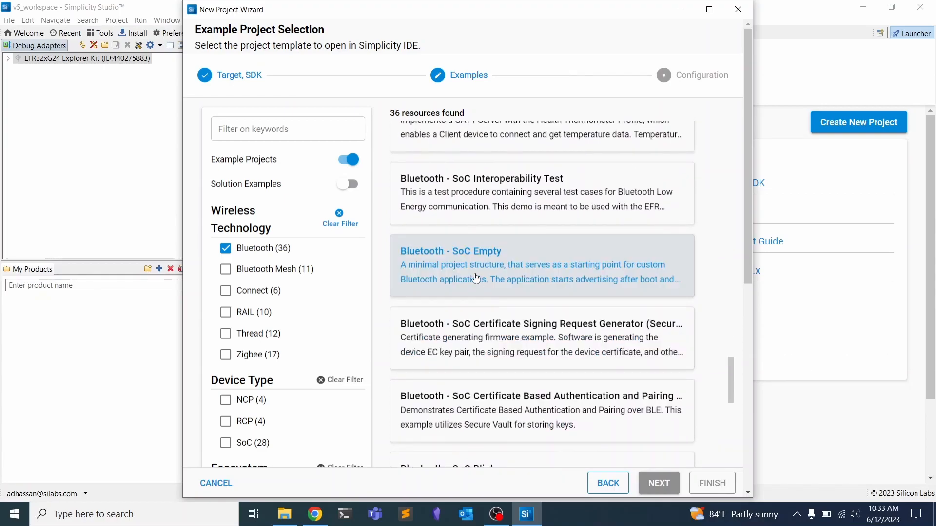
pyautogui.scroll(-3)
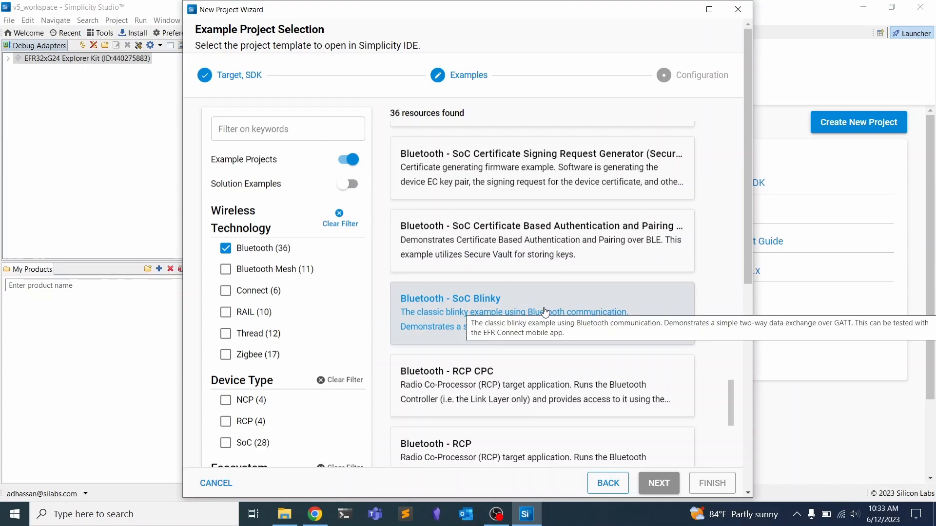
pyautogui.click(658, 483)
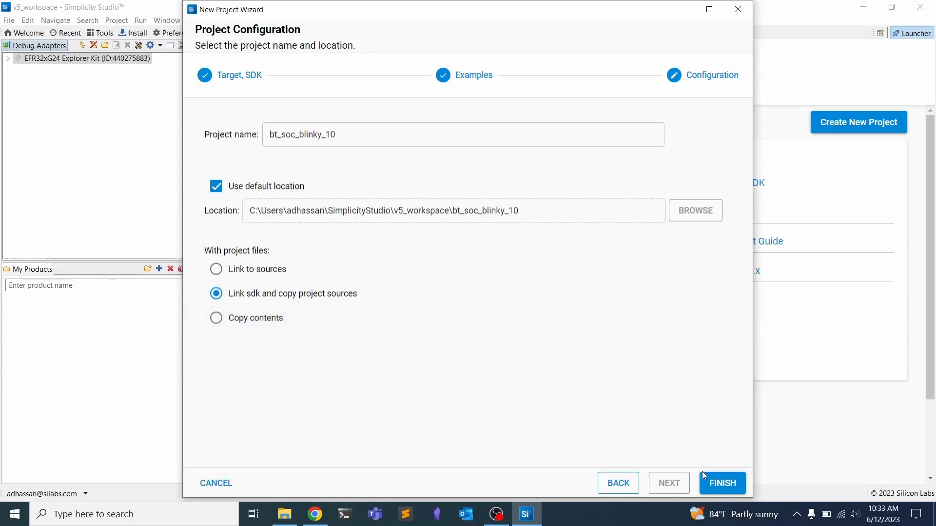
# Finish the wizard to generate the bt_soc_blinky_10 project with default settings
pyautogui.click(722, 484)
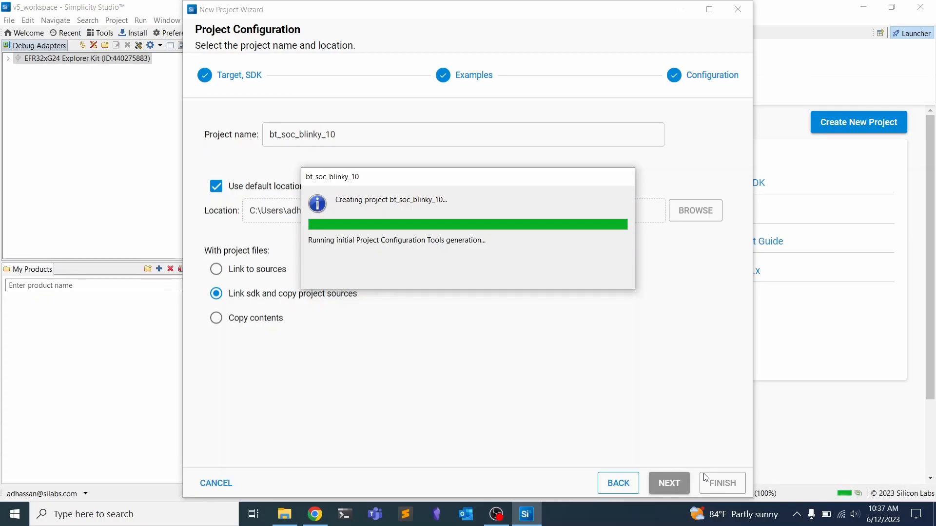
pyautogui.click(721, 484)
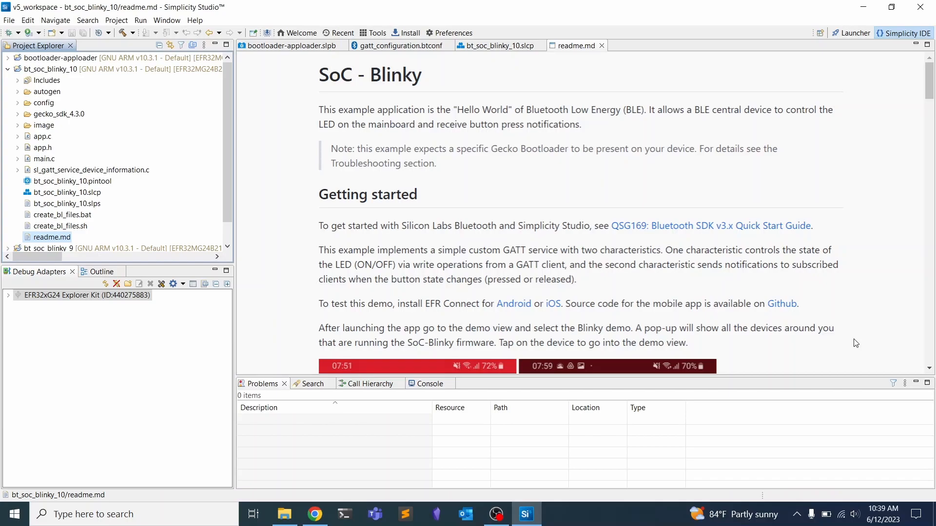
pyautogui.moveTo(675, 210)
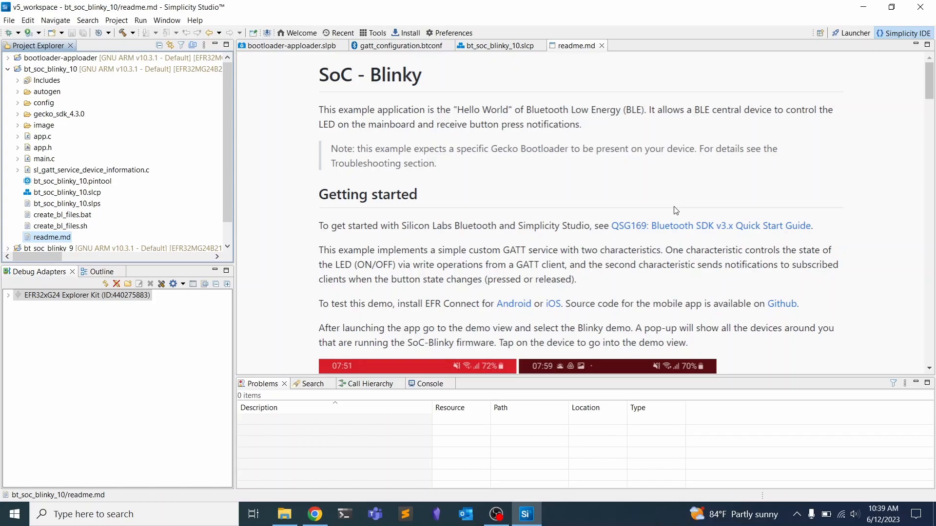
# Scroll the bt_soc_blinky_10 readme down to Bootloader Issues, then go to the Project menu
pyautogui.scroll(-3)
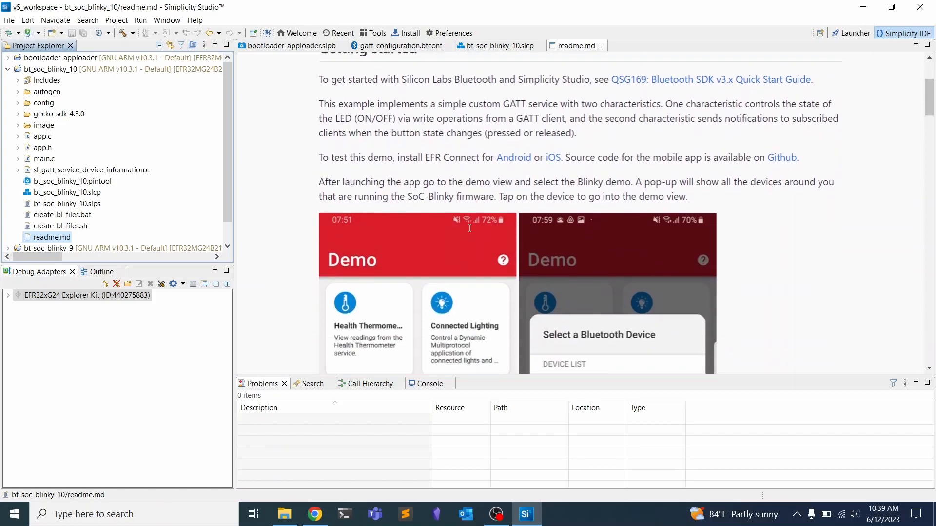
pyautogui.scroll(-3)
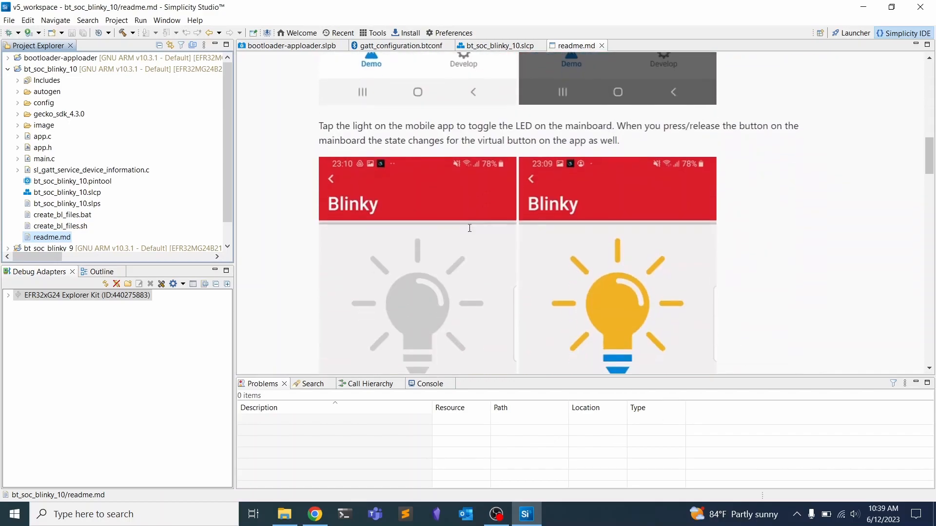
pyautogui.scroll(-3)
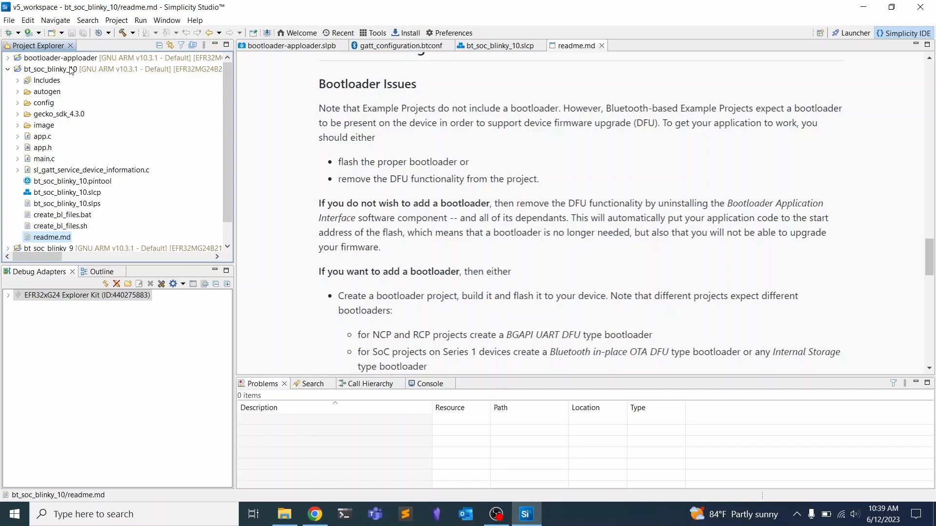
pyautogui.click(117, 19)
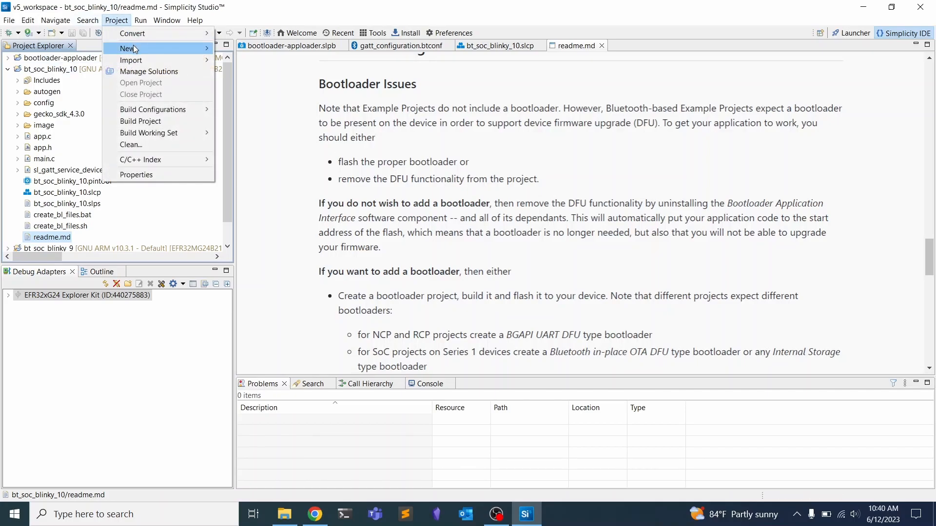
# Start a new project for the kit and filter the example list with keyword 'soc' bootloader
pyautogui.click(126, 49)
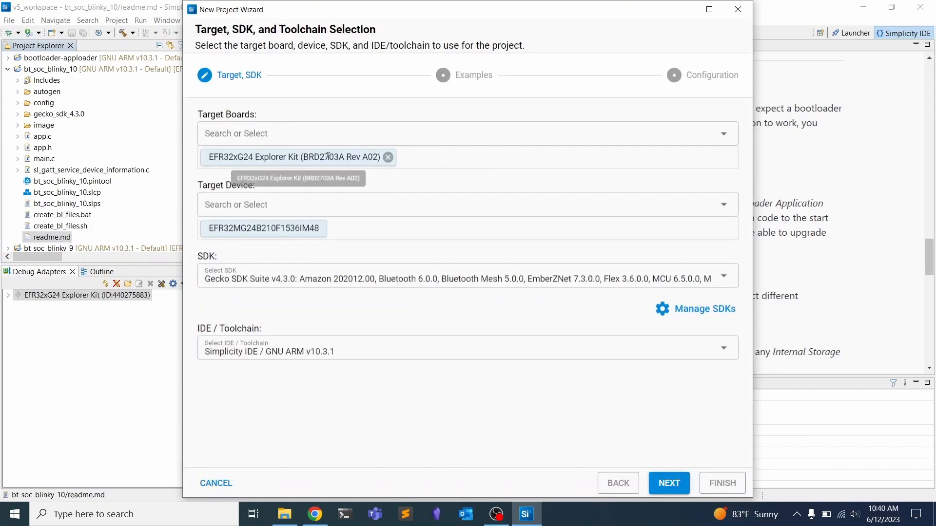
pyautogui.click(667, 483)
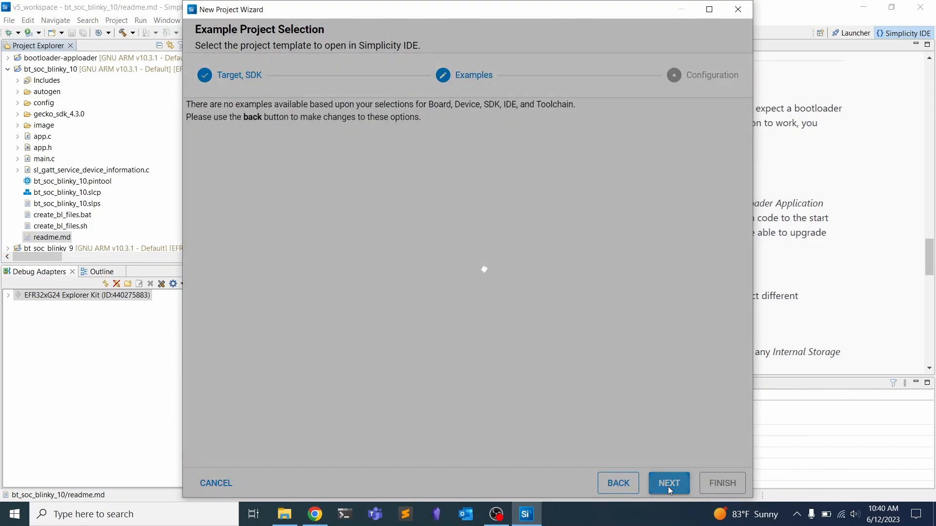
pyautogui.click(668, 484)
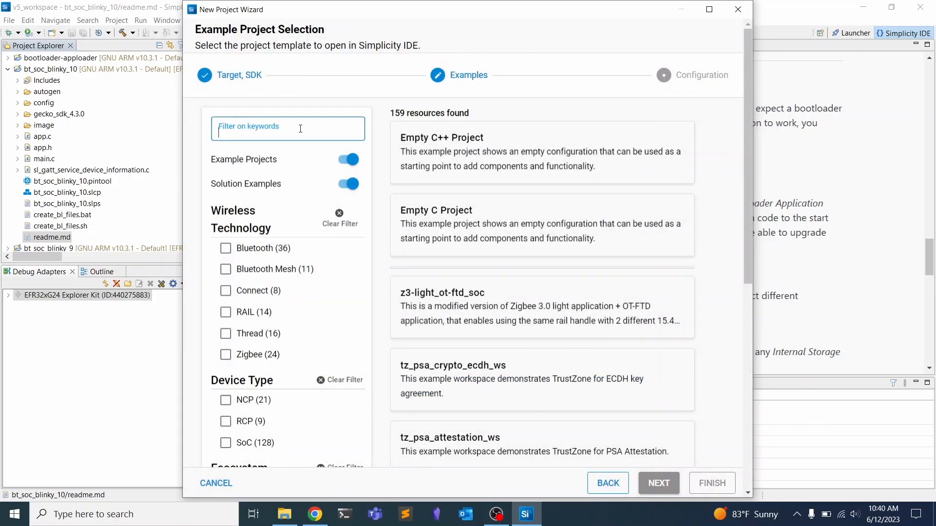
pyautogui.write('soc bootload')
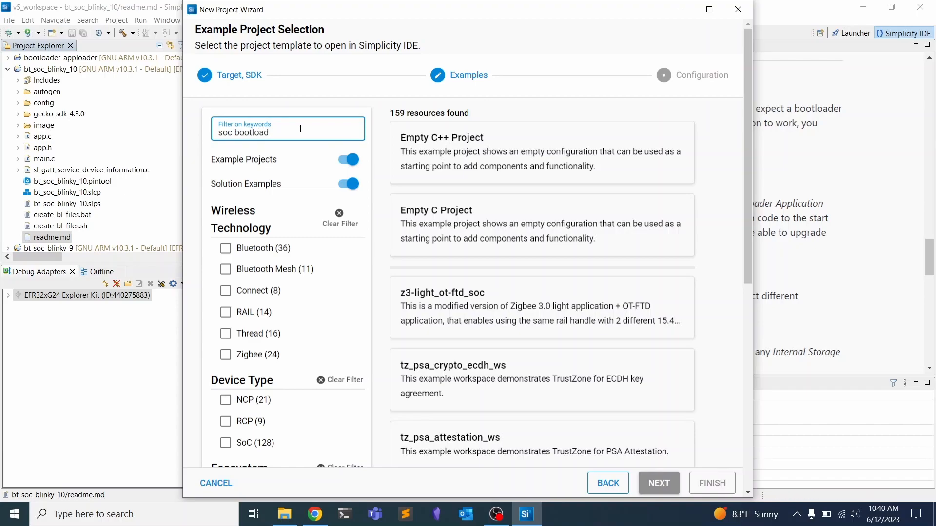
pyautogui.write('er')
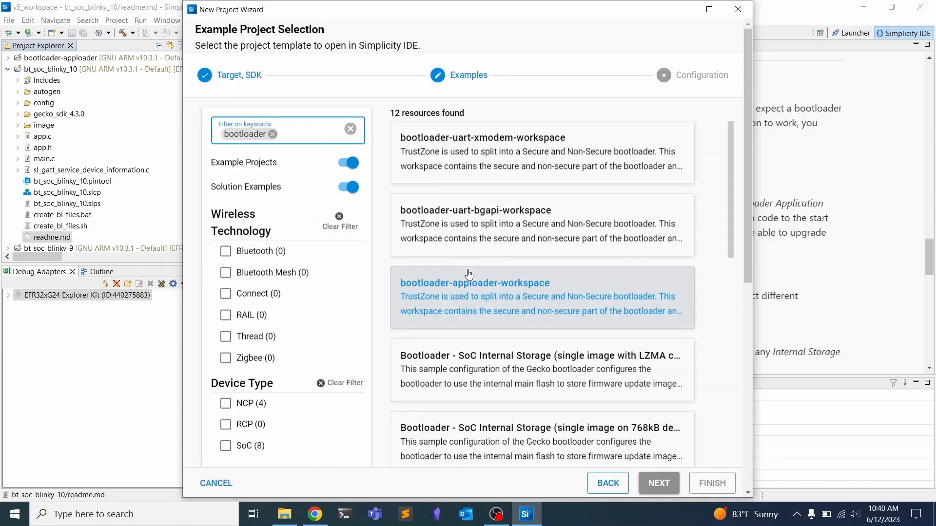
# Select 'Bootloader - SoC Bluetooth AppLoader OTA DFU' and proceed to project naming
pyautogui.scroll(-3)
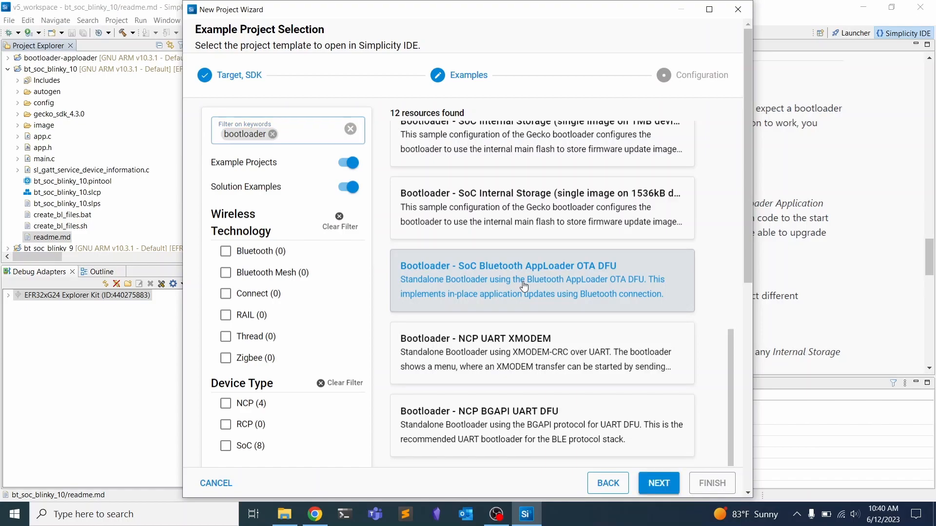
pyautogui.click(657, 483)
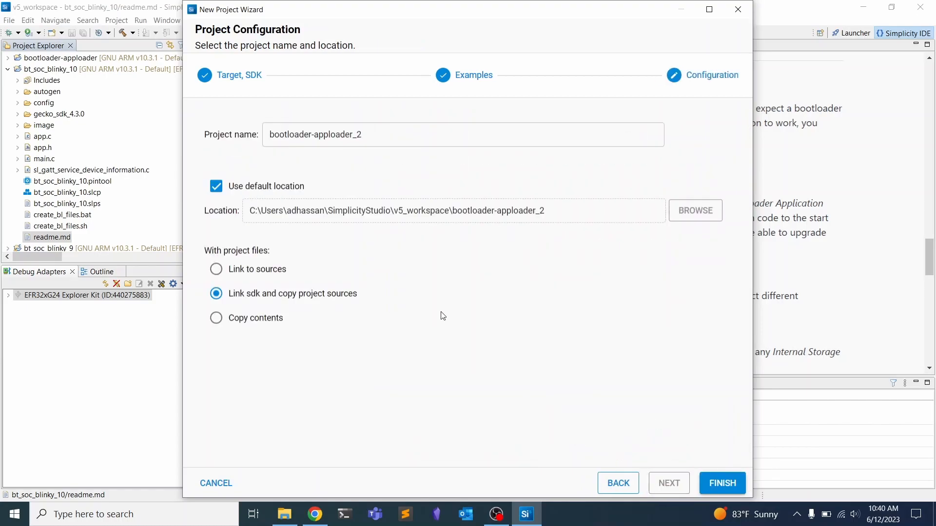
# Finish the wizard with the default name bootloader-apploader_2 and location
pyautogui.click(721, 483)
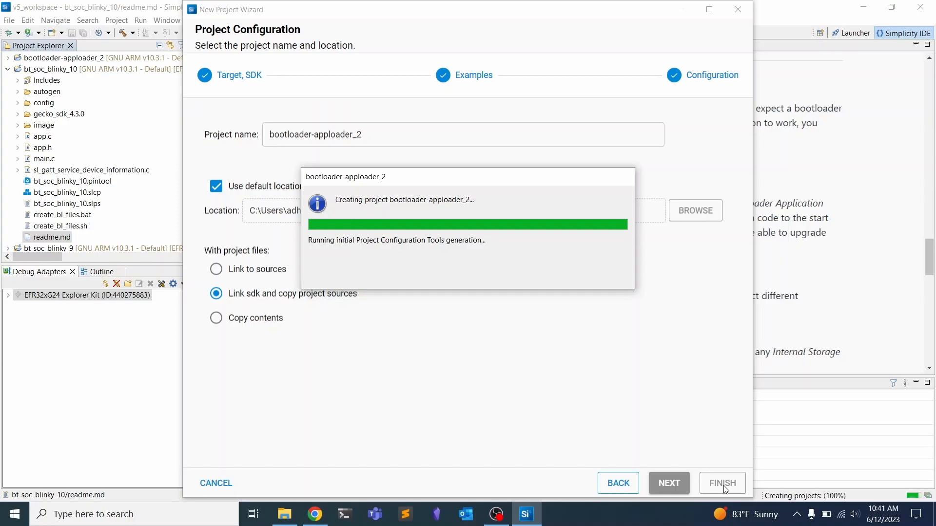
pyautogui.click(721, 484)
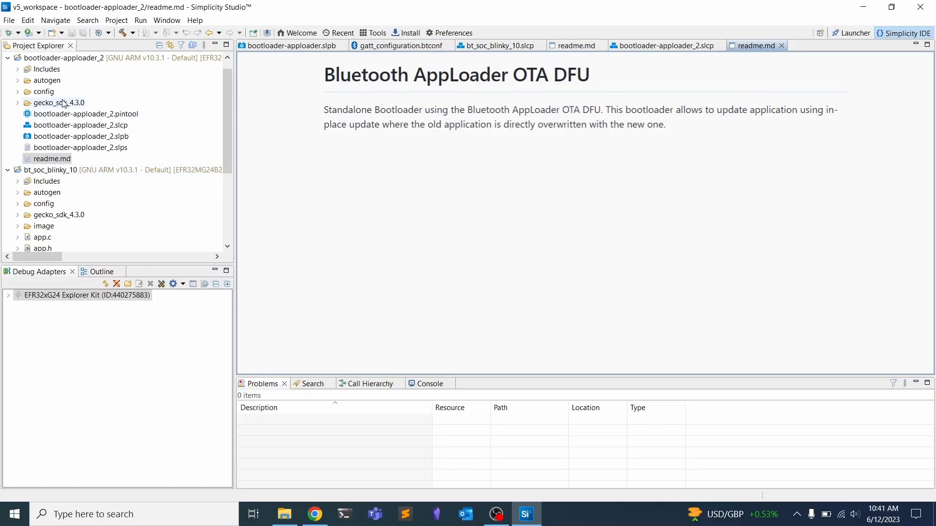
# Select bootloader-apploader_2 in the explorer and build it with 0 errors and 0 warnings
pyautogui.click(58, 101)
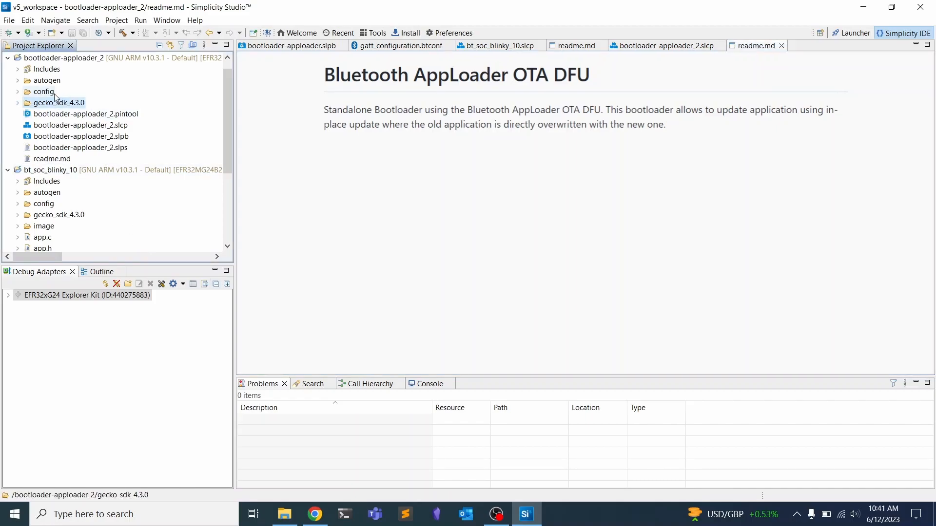
pyautogui.click(18, 102)
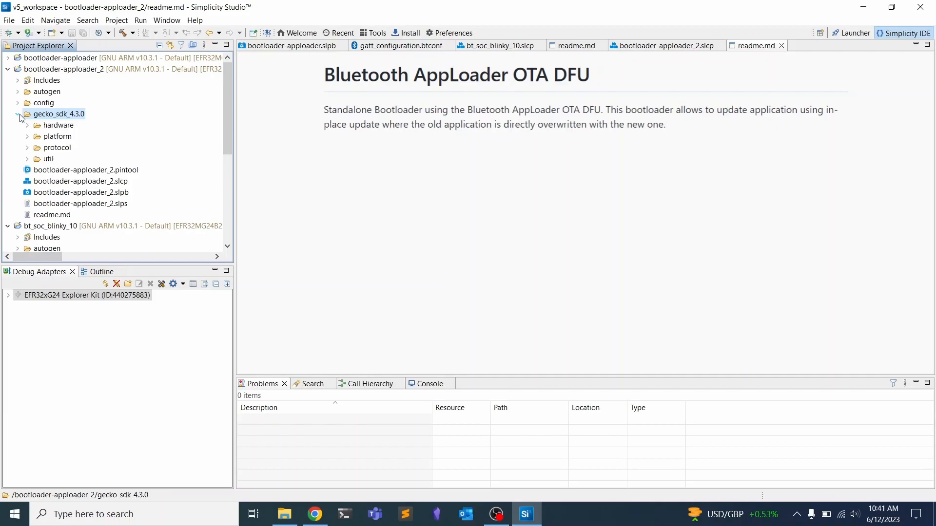
pyautogui.click(19, 114)
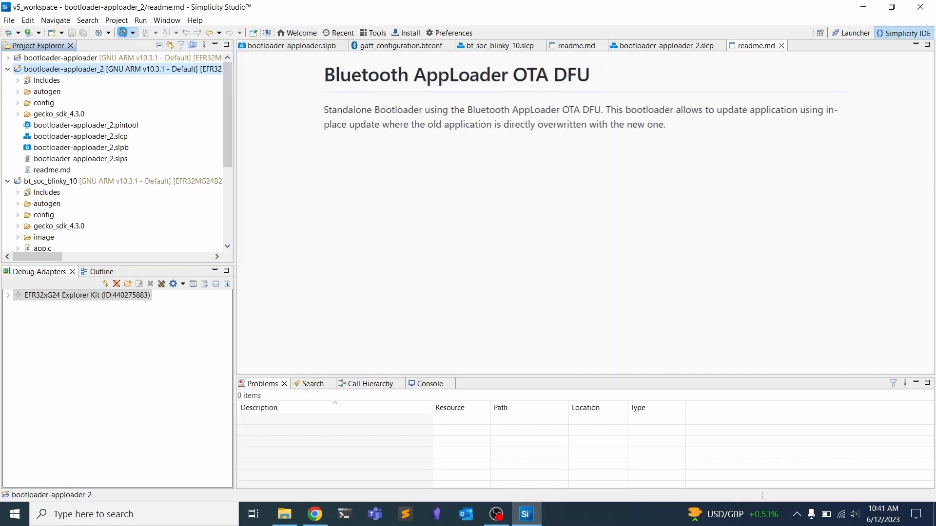
pyautogui.click(122, 32)
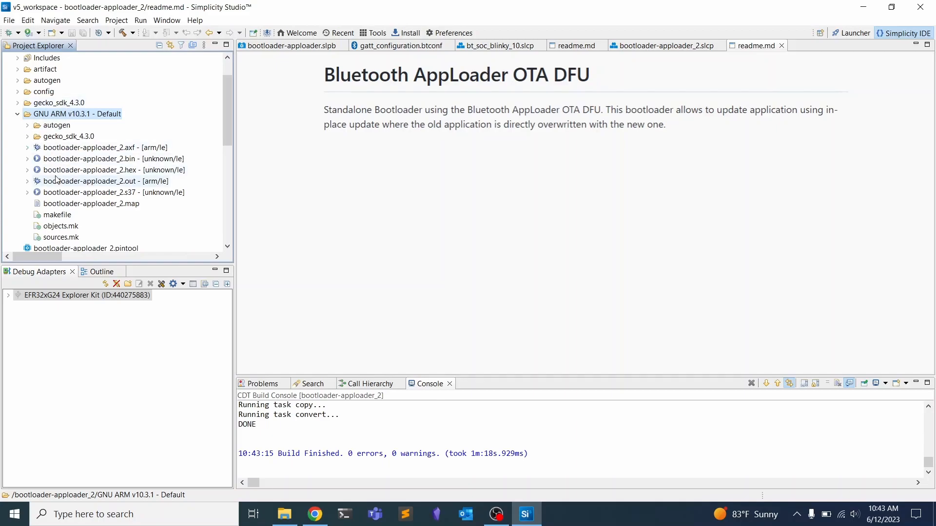
pyautogui.moveTo(97, 190)
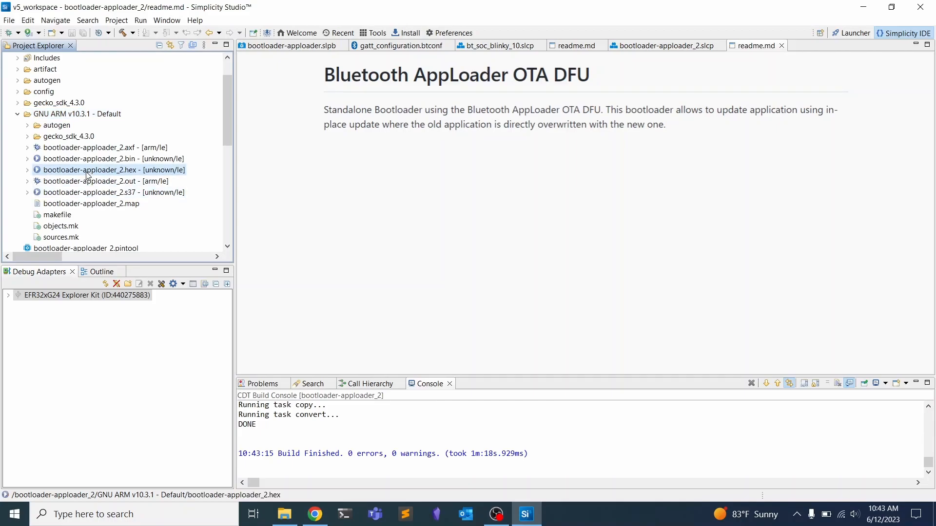
# Send bootloader-apploader_2.hex to the Flash Programmer for the Explorer Kit
pyautogui.rightClick(113, 170)
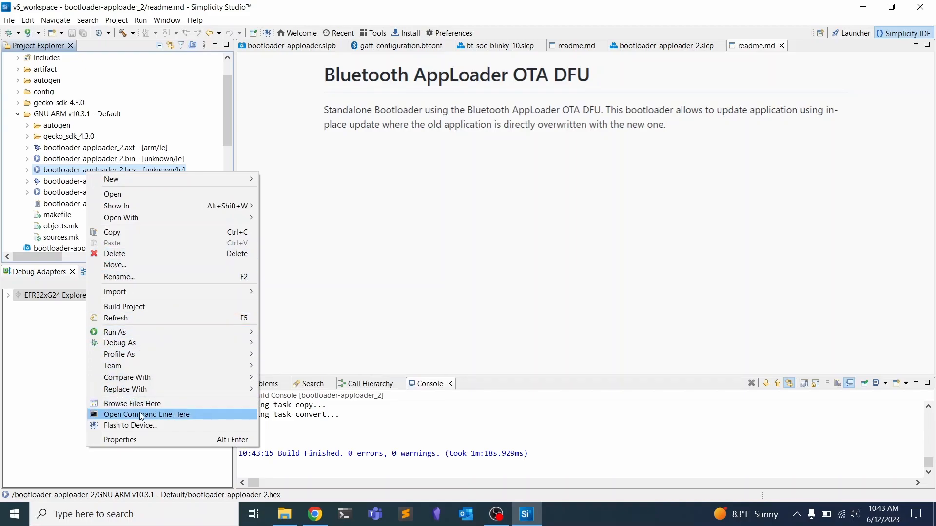
pyautogui.click(129, 425)
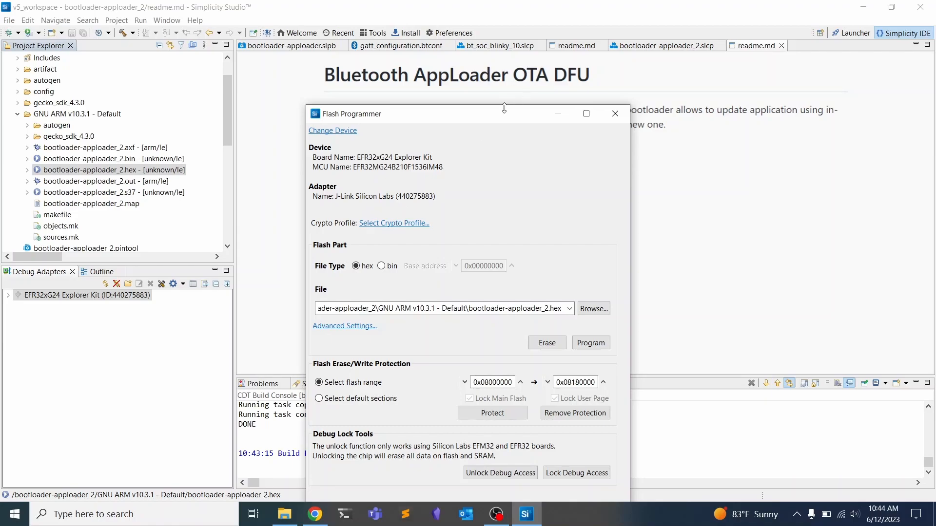
pyautogui.moveTo(503, 113); pyautogui.dragTo(483, 39)
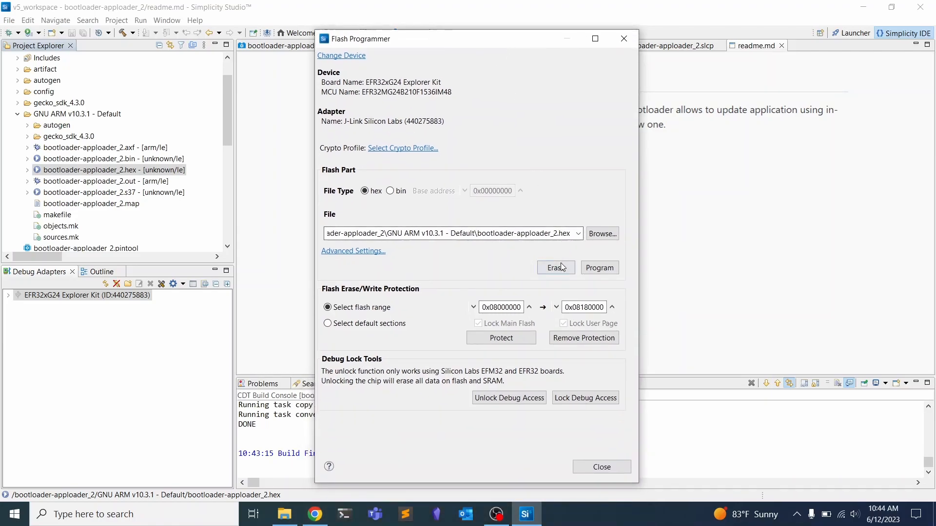
# Erase the kit's flash, program the bootloader image, and close the Flash Programmer
pyautogui.click(555, 267)
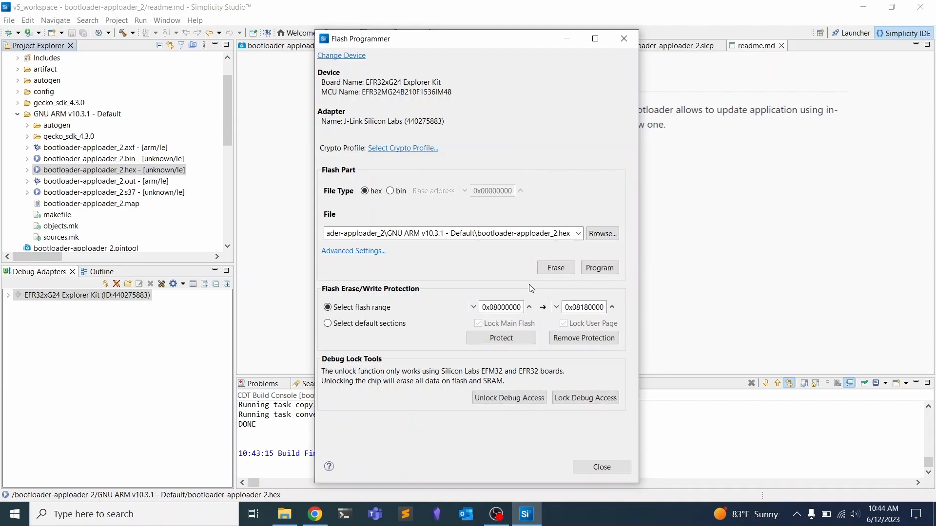
pyautogui.click(599, 268)
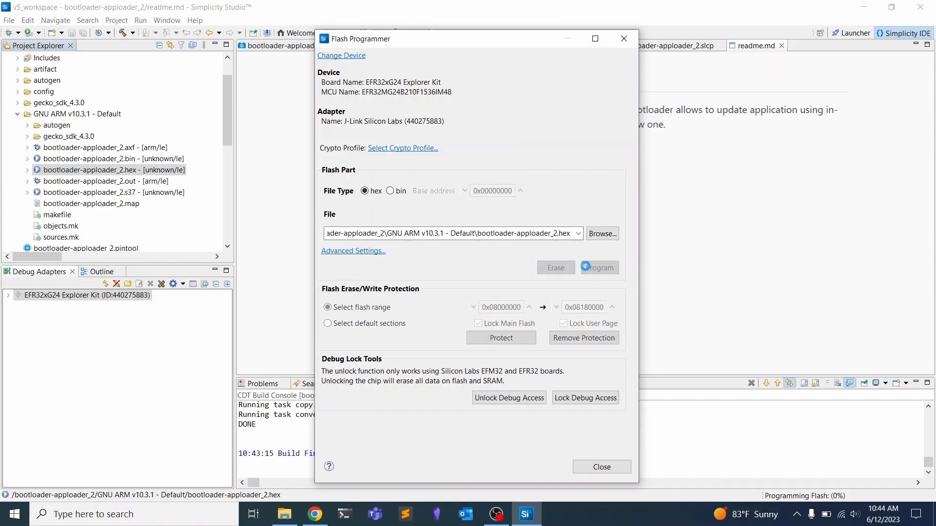
pyautogui.click(598, 267)
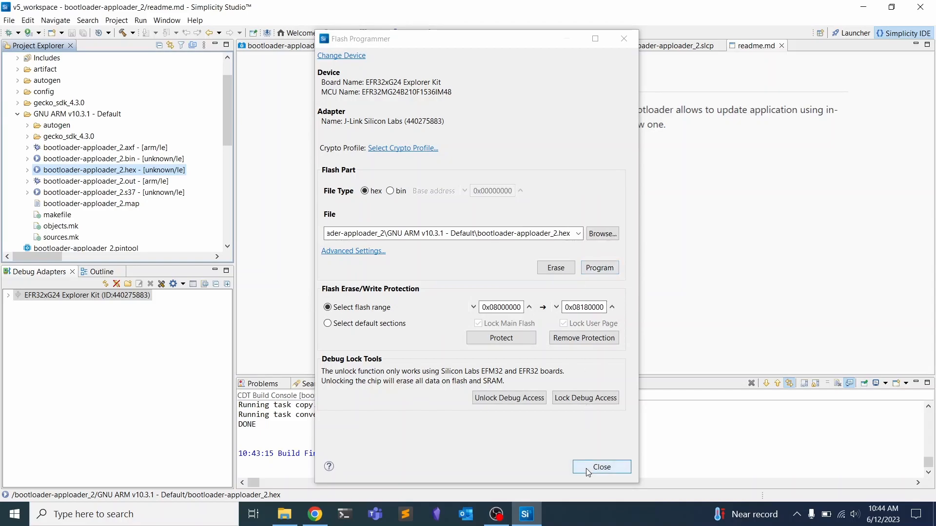
pyautogui.click(600, 467)
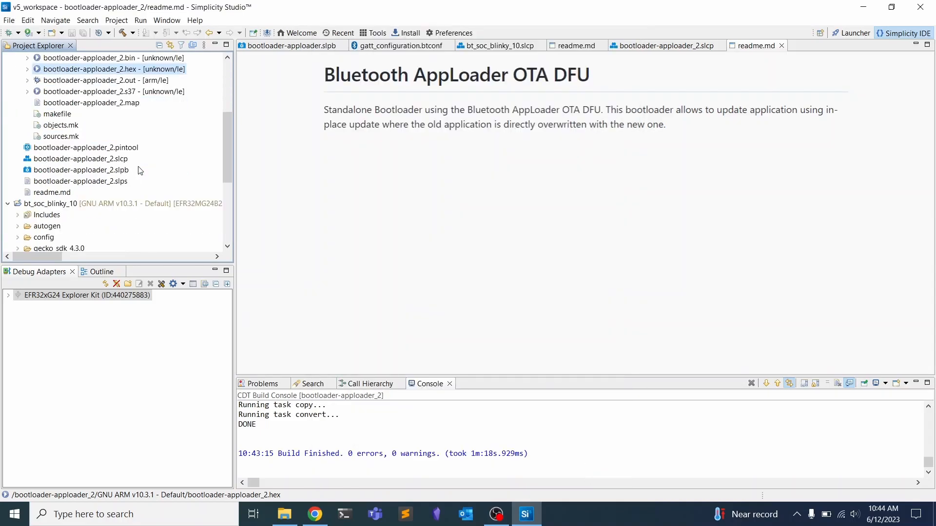
pyautogui.moveTo(48, 204)
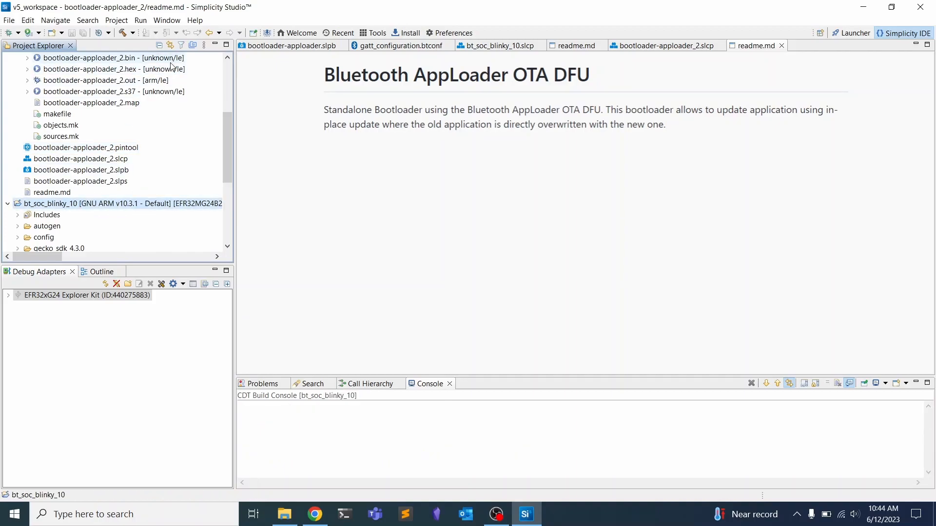
# Build bt_soc_blinky_10 with 0 errors and locate bt_soc_blinky_10.hex in its output folder
pyautogui.click(118, 33)
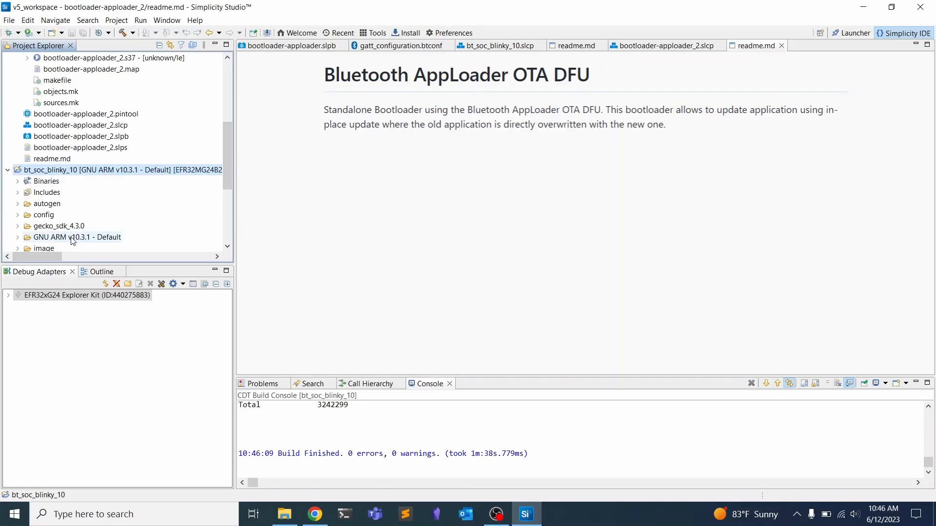
pyautogui.click(77, 237)
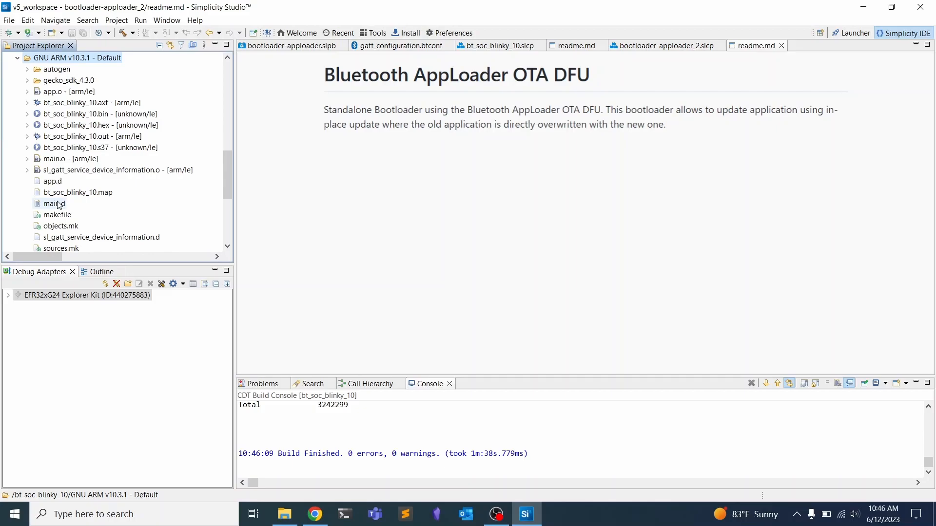
pyautogui.click(98, 125)
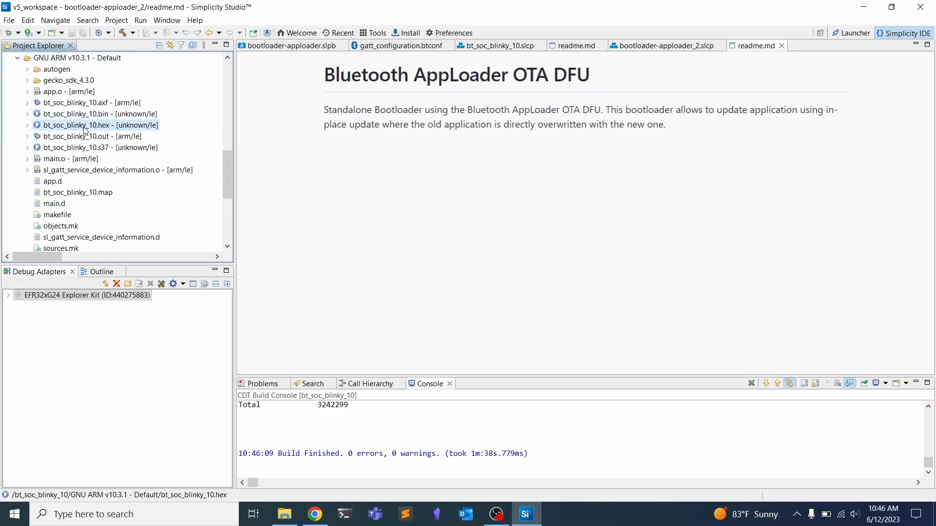
# Flash bt_soc_blinky_10.hex to the Explorer Kit and close the Flash Programmer
pyautogui.rightClick(99, 125)
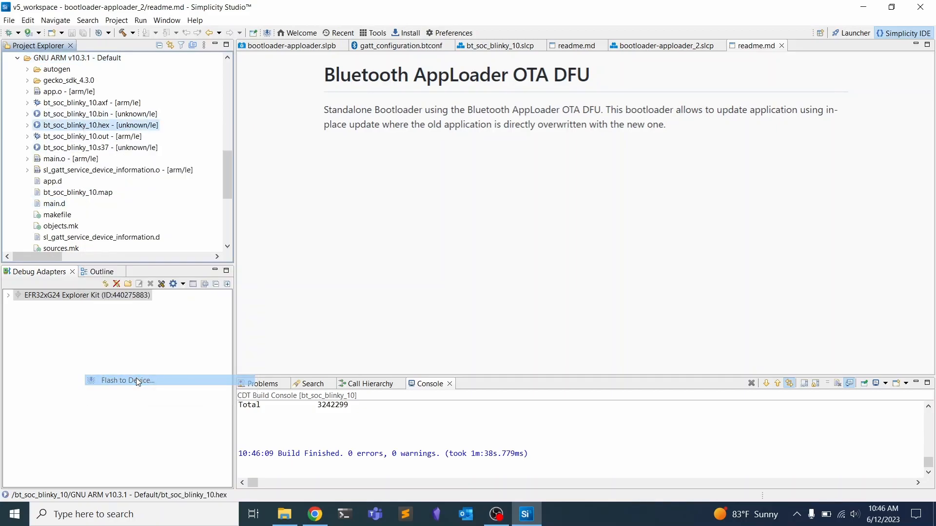
pyautogui.click(127, 381)
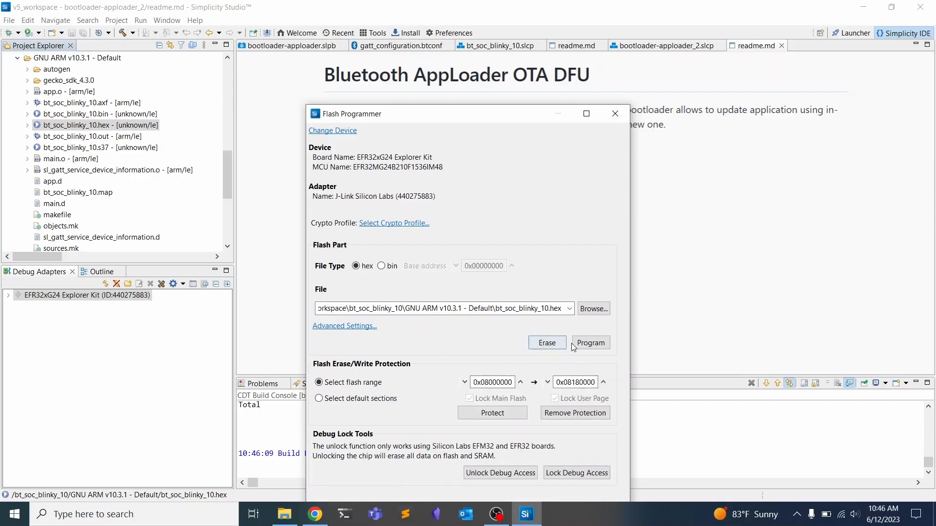
pyautogui.click(590, 342)
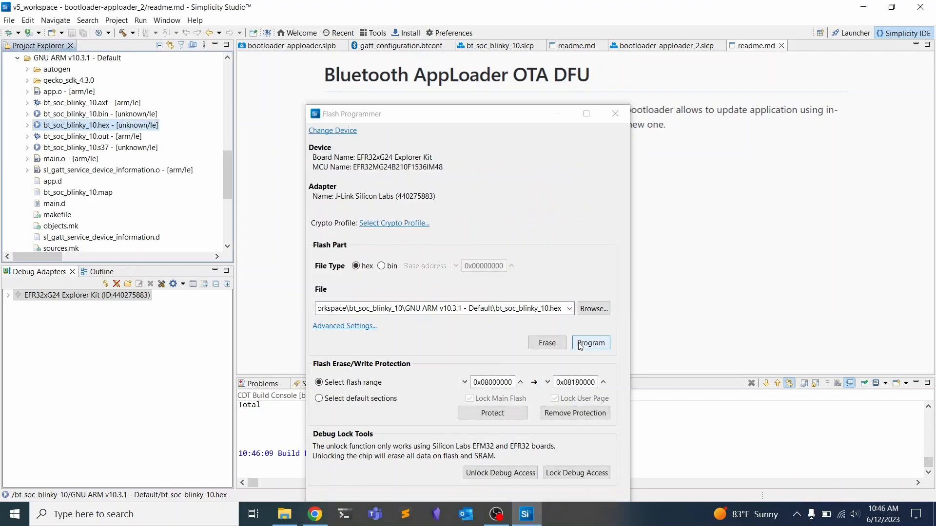
pyautogui.moveTo(615, 114)
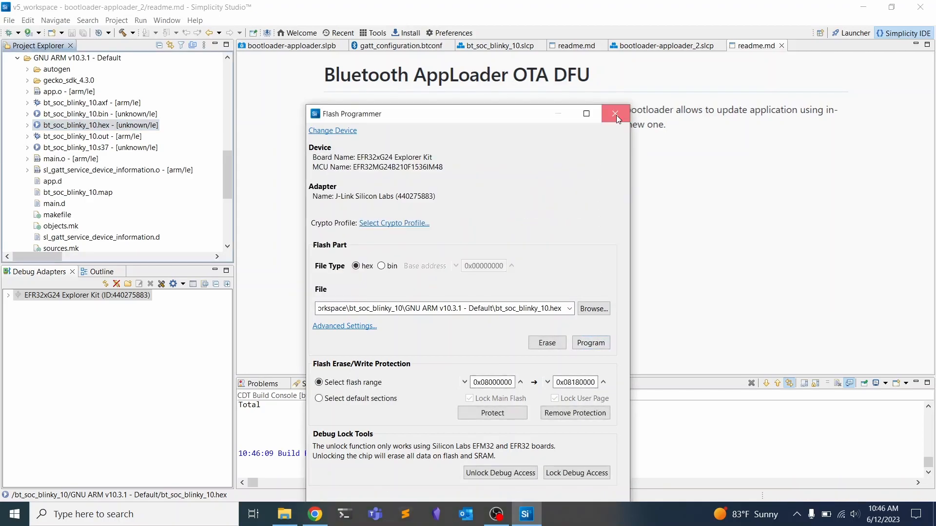
pyautogui.click(616, 114)
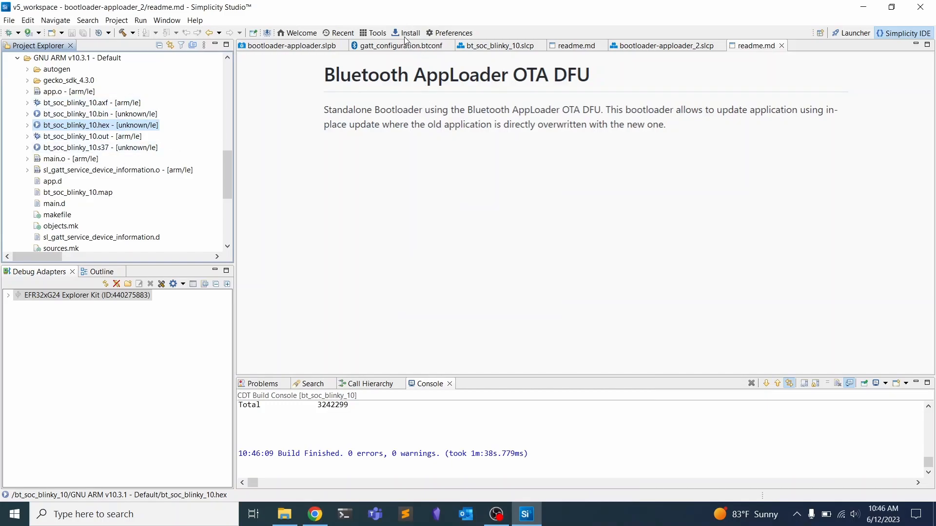
# Inspect the Device Name and LED Control characteristics in the GATT Configurator
pyautogui.click(401, 46)
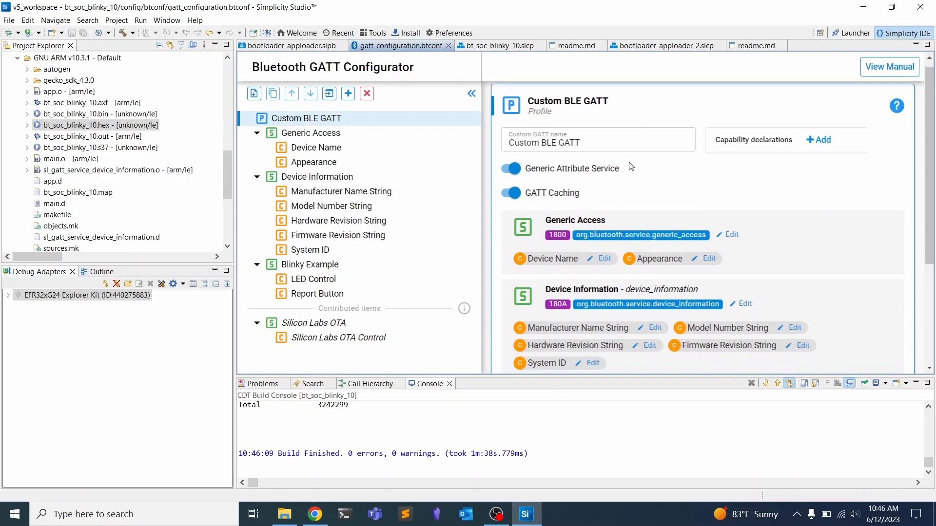
pyautogui.scroll(-3)
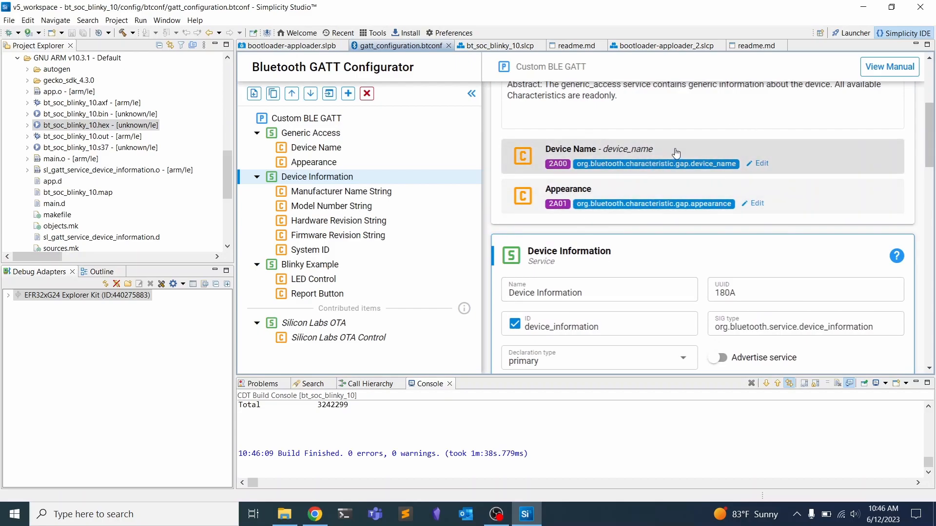
pyautogui.click(316, 148)
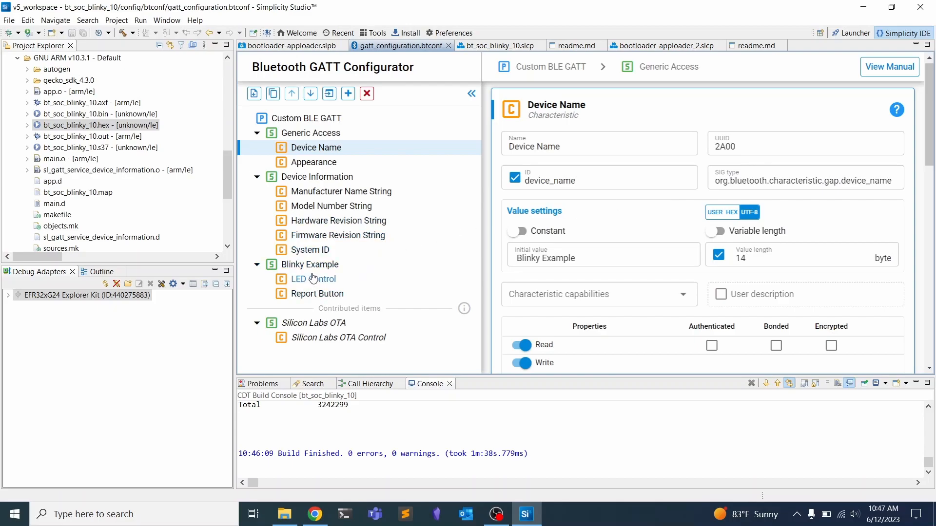
pyautogui.click(314, 279)
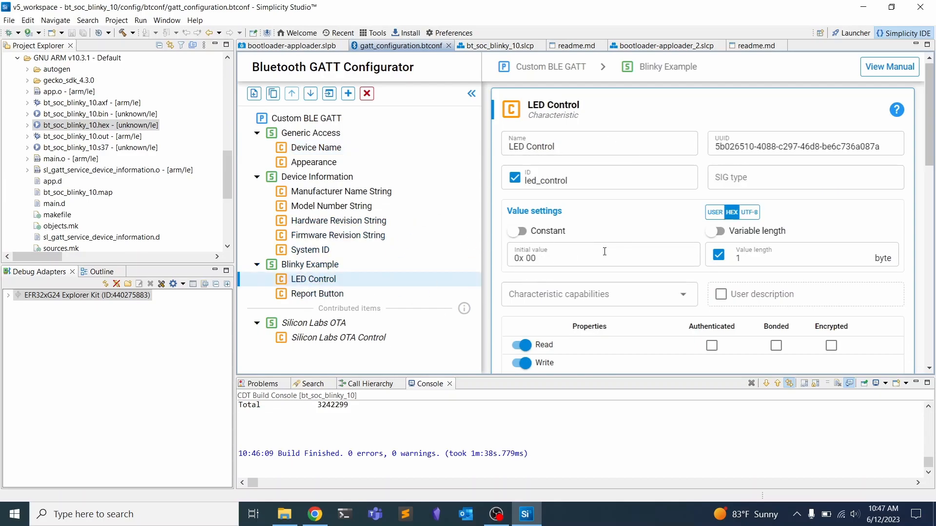
# Inspect the Report Button characteristic's settings
pyautogui.scroll(-3)
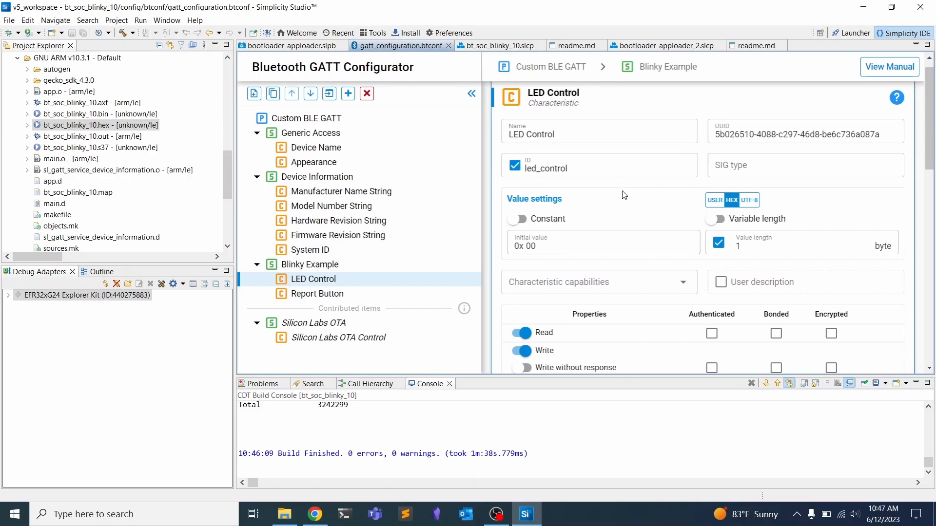
pyautogui.moveTo(661, 215)
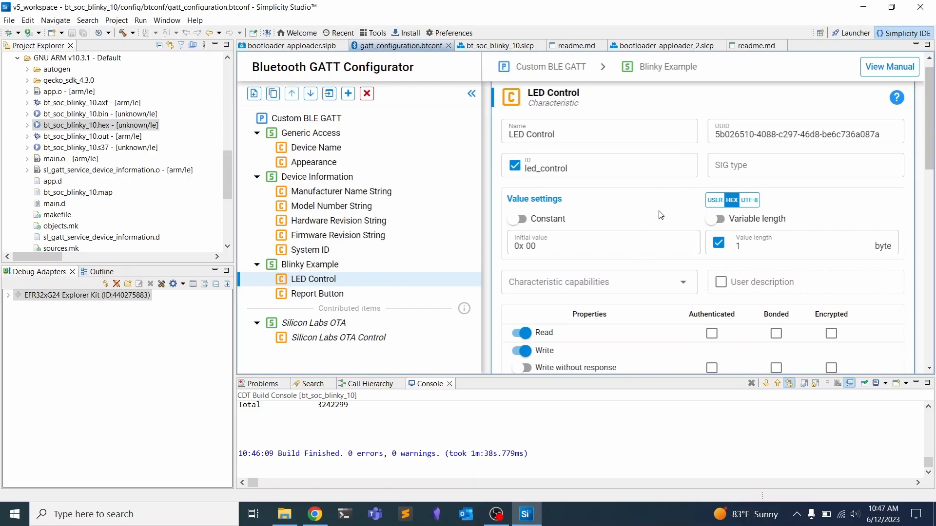
pyautogui.scroll(-3)
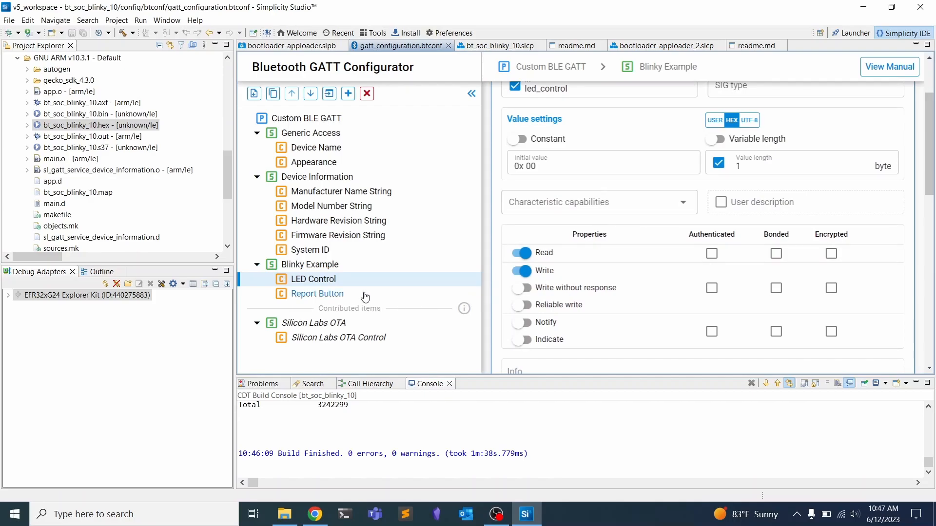
pyautogui.click(316, 294)
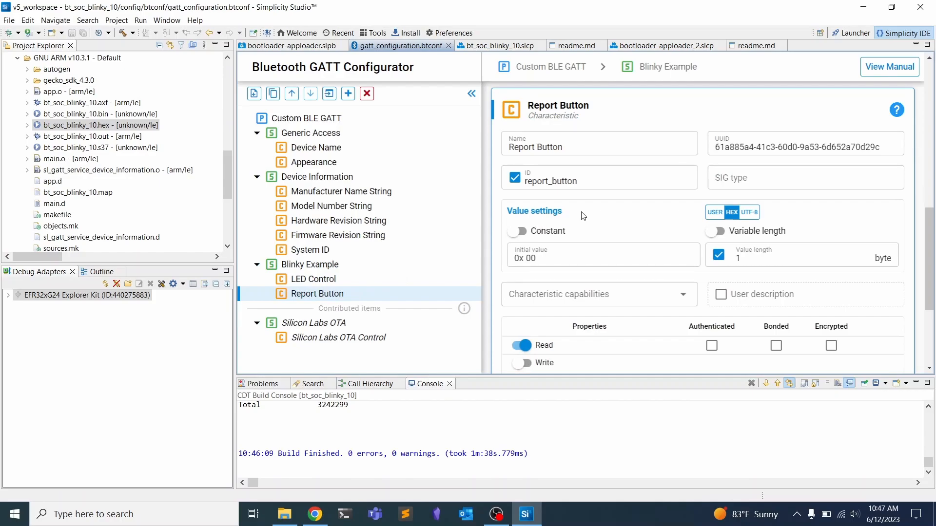
pyautogui.click(598, 177)
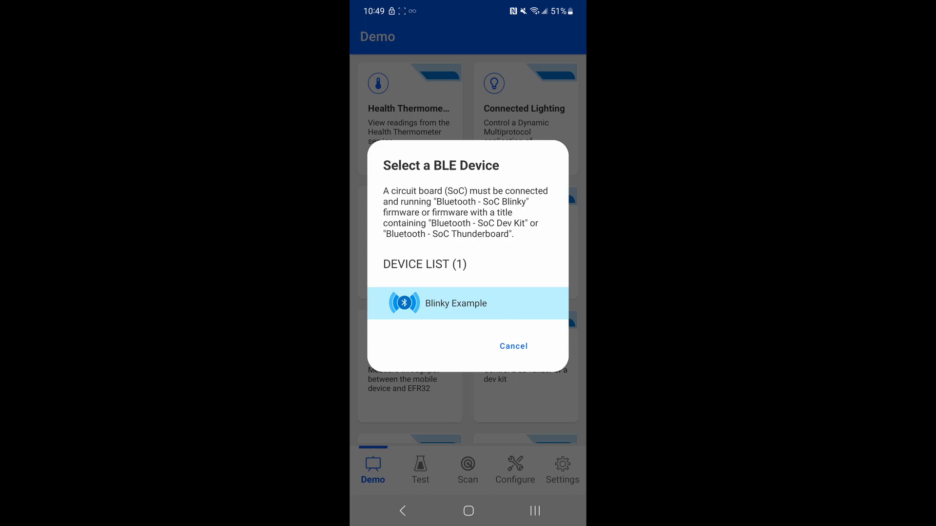
# Connect to Blinky Example, toggle the kit's LED on and off, then leave the demo
pyautogui.click(468, 303)
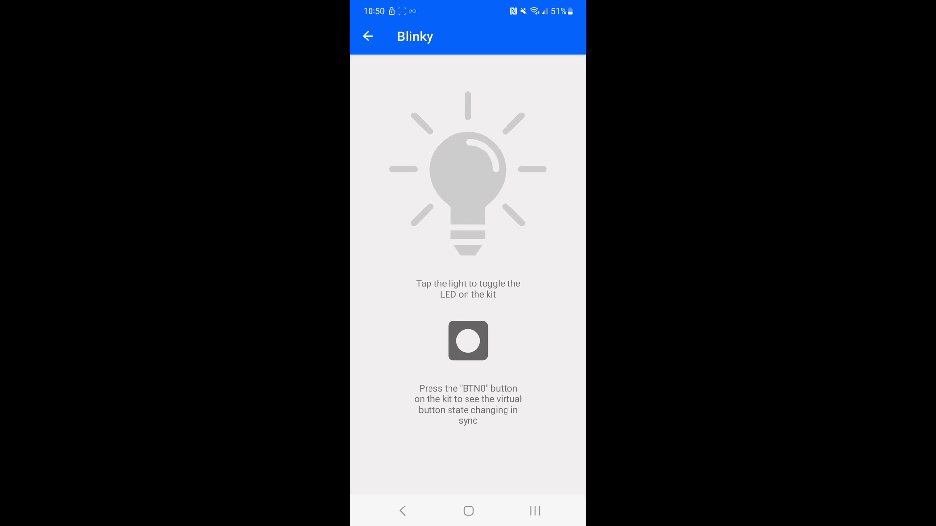
pyautogui.click(468, 172)
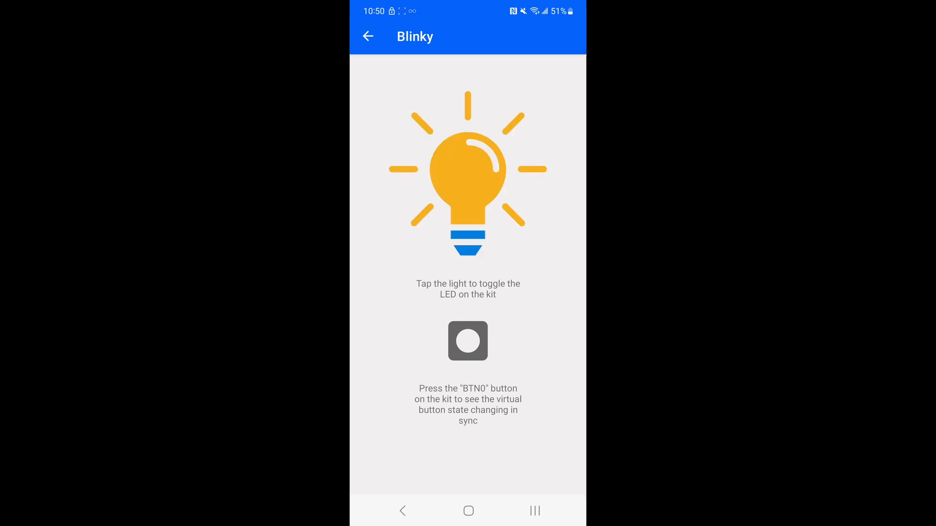
pyautogui.click(468, 173)
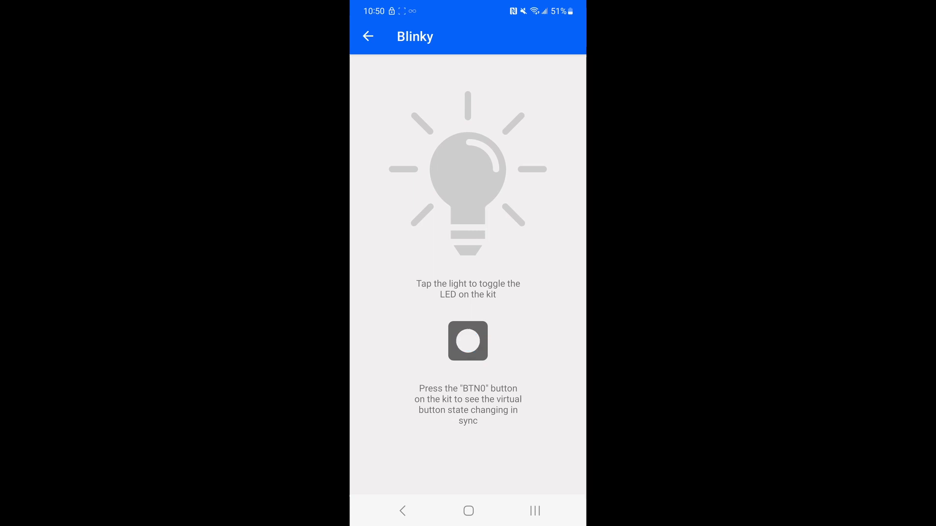
pyautogui.click(368, 37)
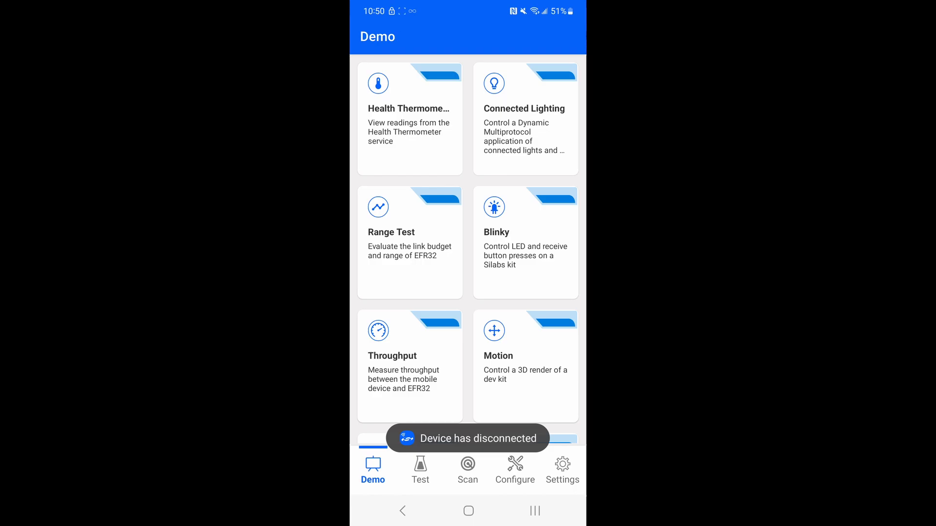
# Scan, connect to Blinky Example, and start a write to its LED Control characteristic
pyautogui.click(468, 469)
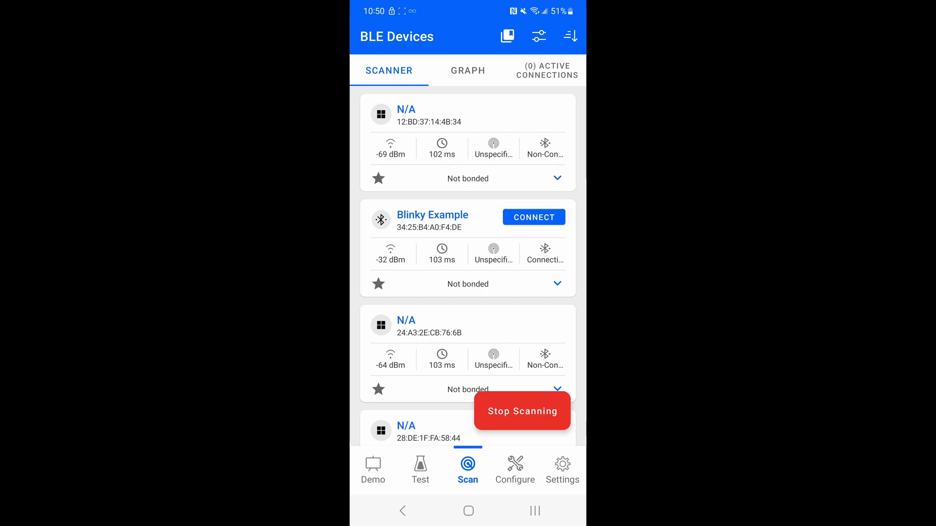
pyautogui.click(533, 216)
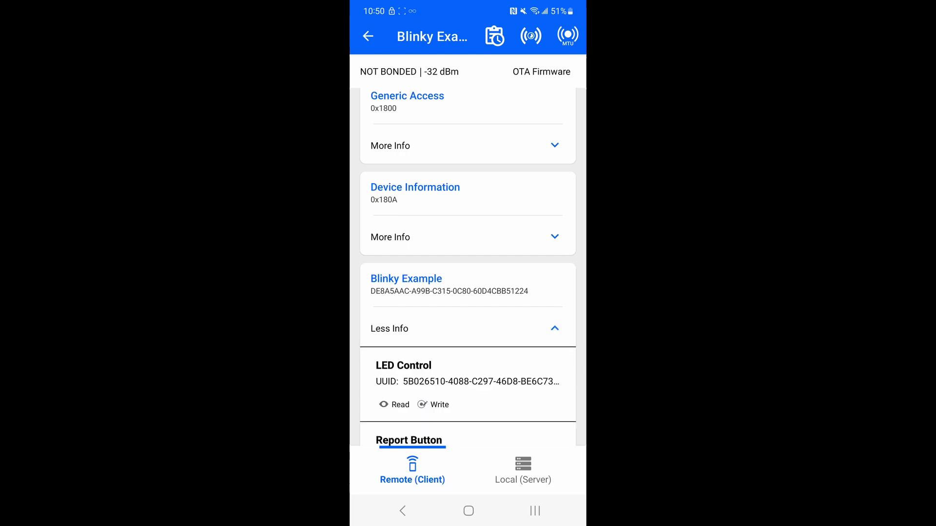
pyautogui.scroll(-3)
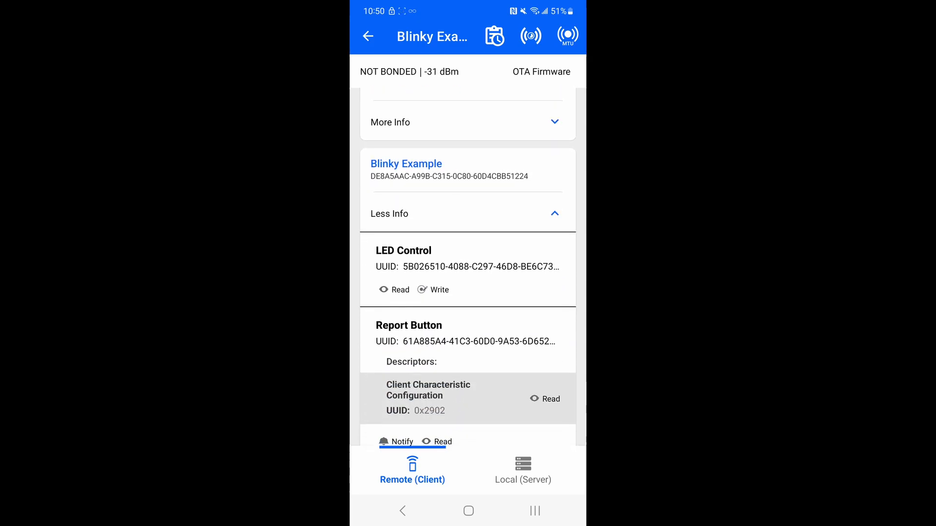
pyautogui.scroll(-3)
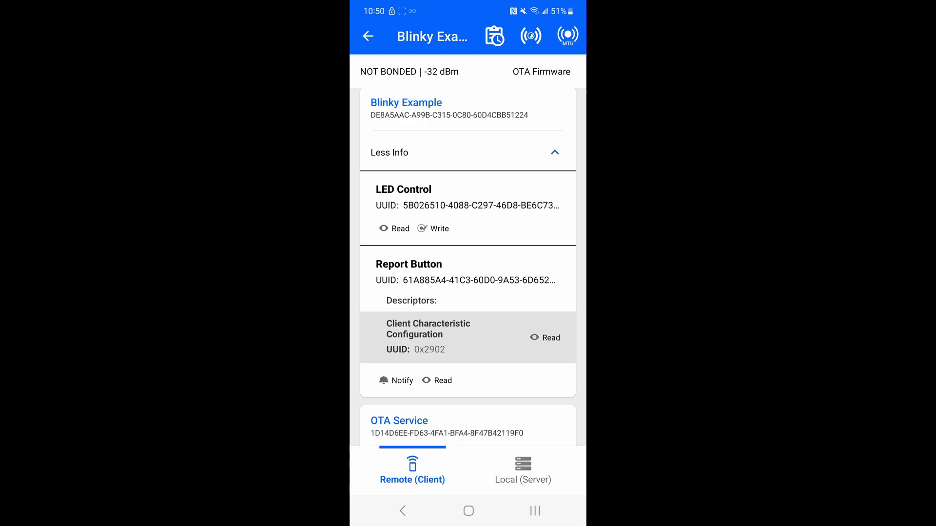
pyautogui.click(438, 228)
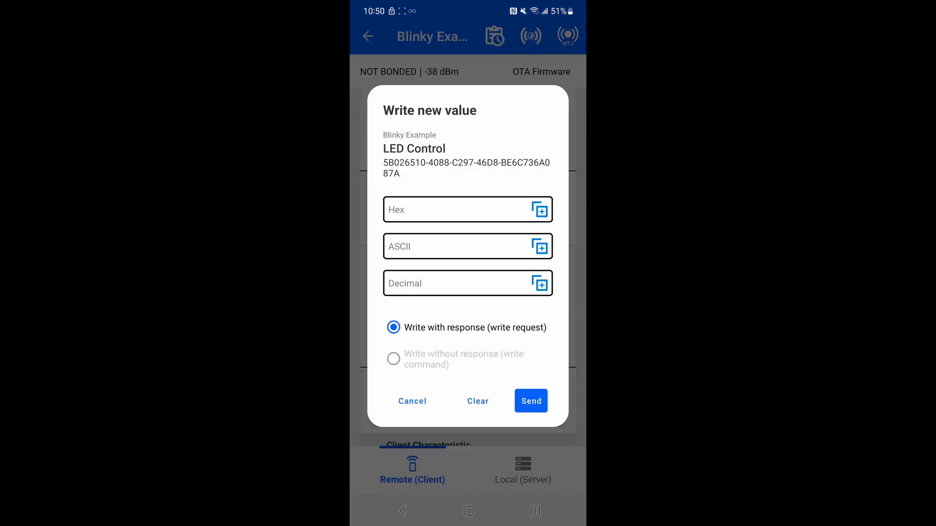
# Enter a hex value for LED Control and send it, getting write success
pyautogui.click(454, 210)
pyautogui.write('1')
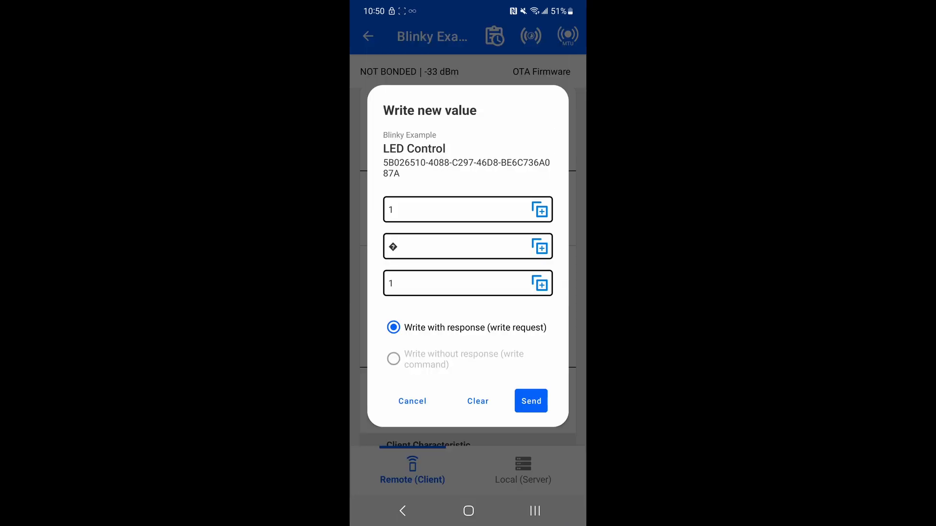
pyautogui.click(530, 401)
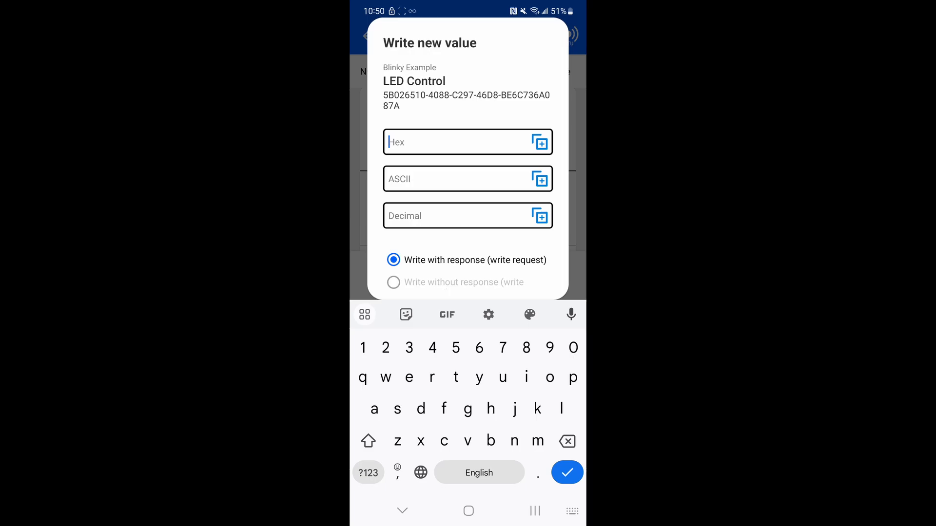
pyautogui.click(567, 473)
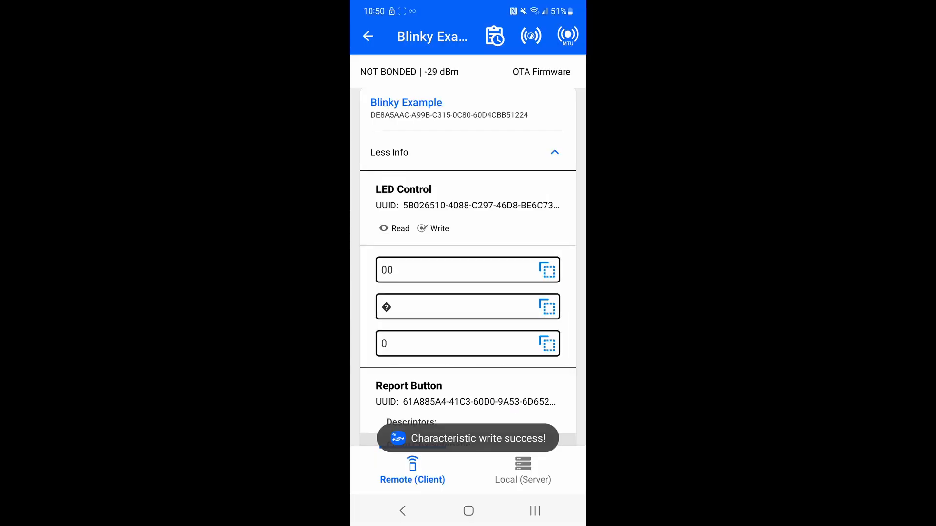
# Enable Report Button notifications so button presses show value updates
pyautogui.scroll(-3)
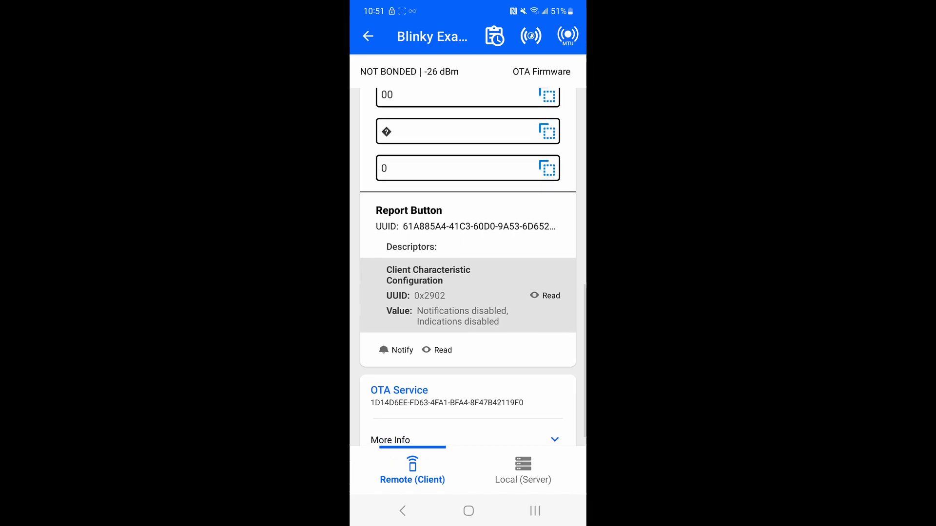
pyautogui.click(395, 350)
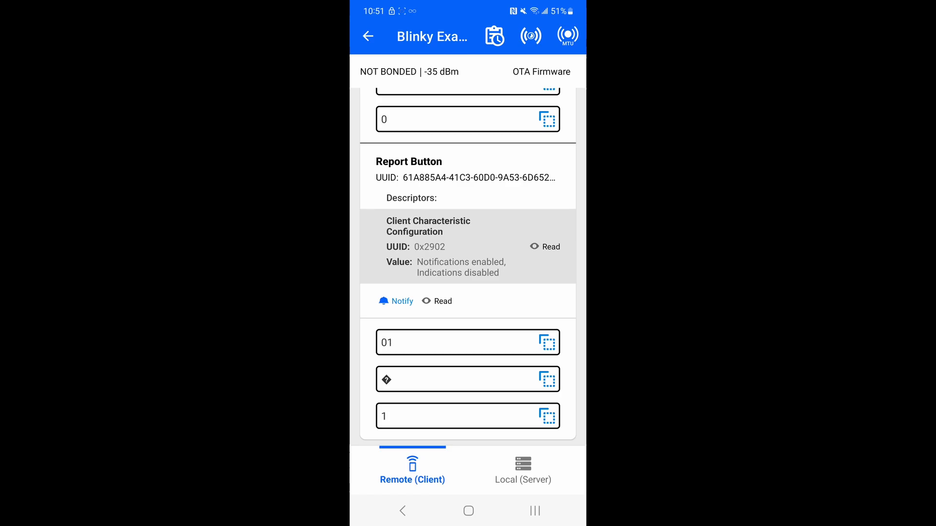
pyautogui.scroll(-3)
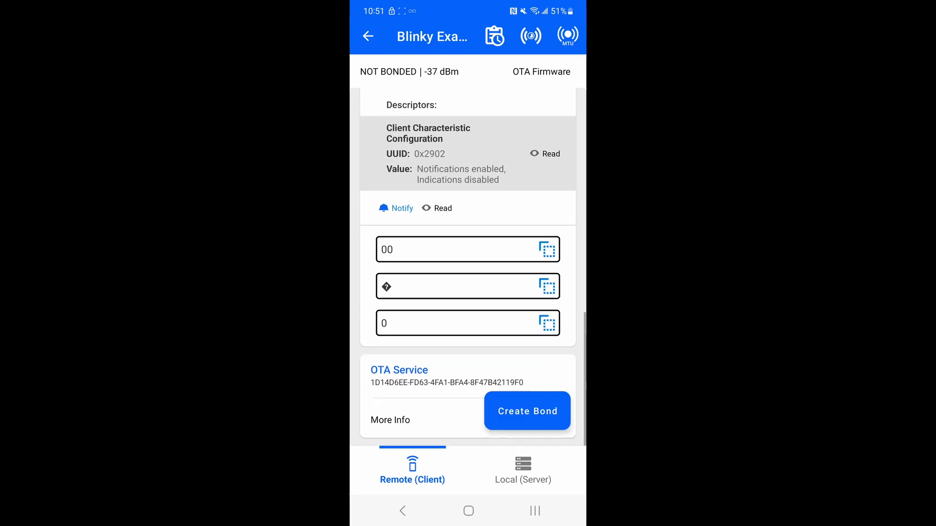